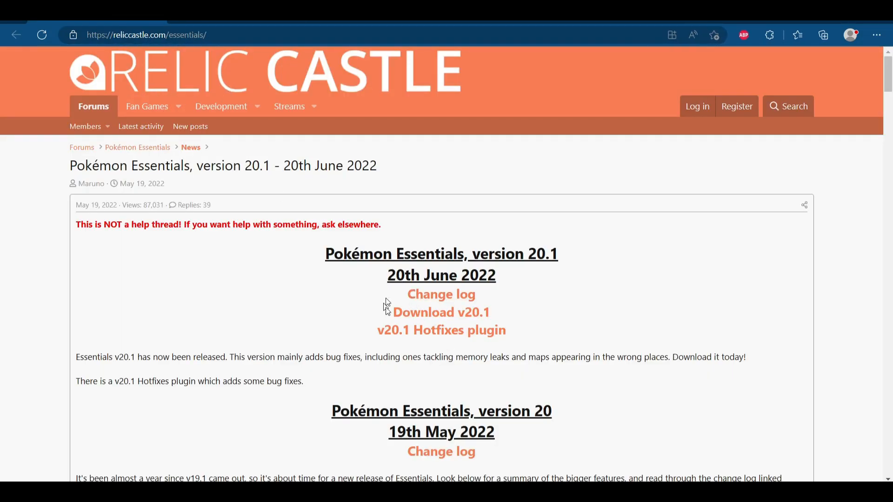
Follow the download link to the Google Drive preview of Gen 1-7 OV SPrites.7z.
click(171, 34)
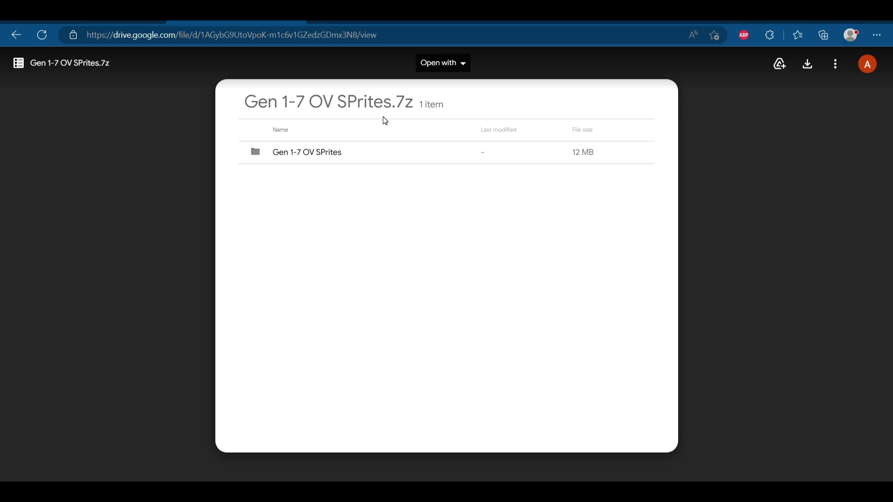
mouse_move(807, 63)
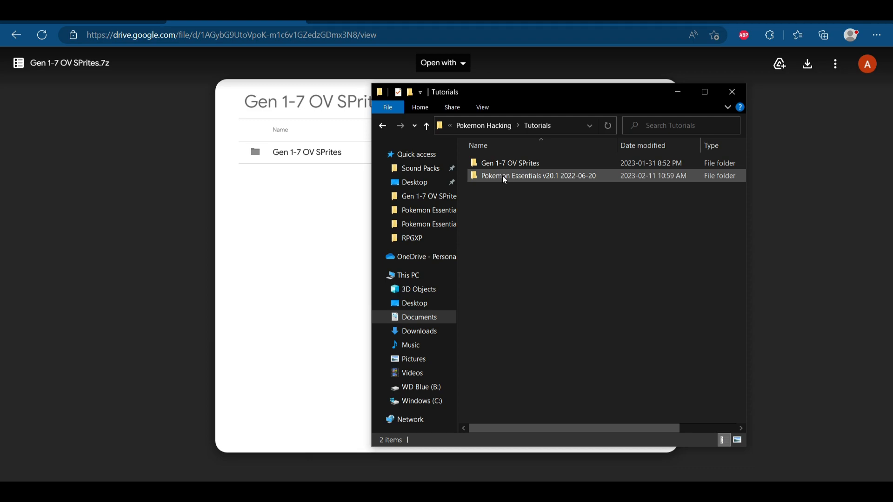
mouse_move(507, 180)
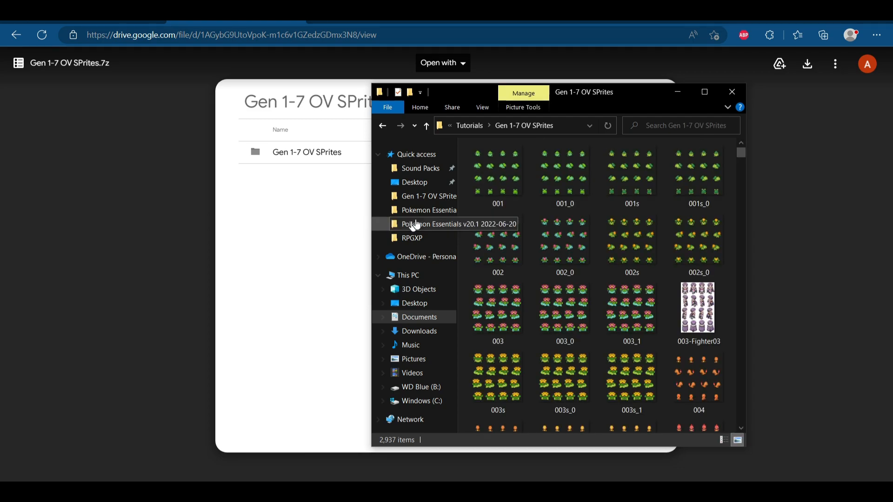
Preview the 001 sprite sheet full size, then copy the 002 sprite sheet.
scroll(down, 3)
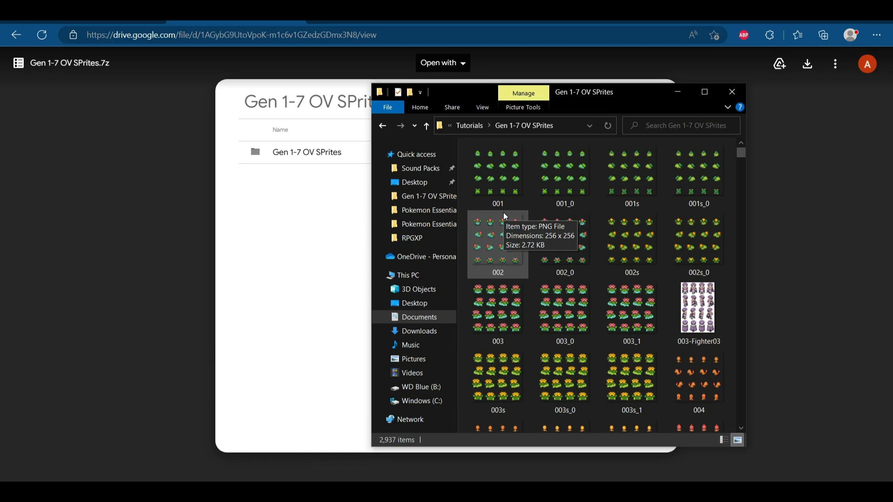
click(497, 174)
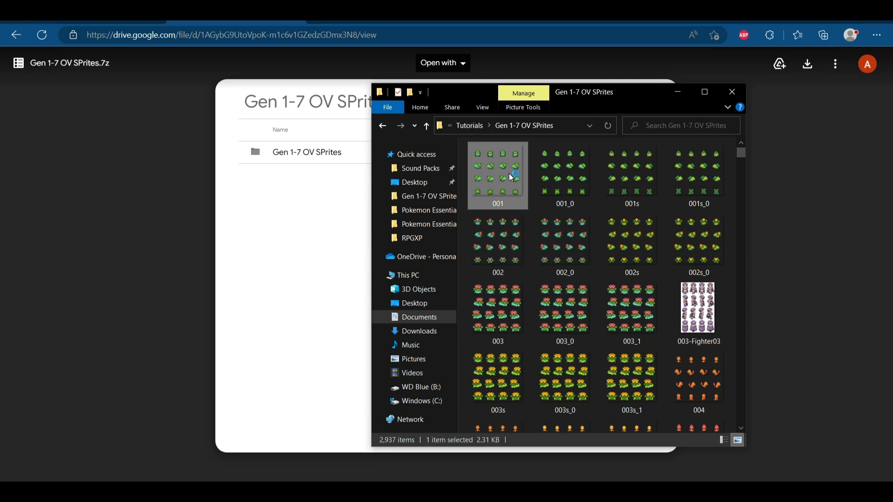
double_click(496, 175)
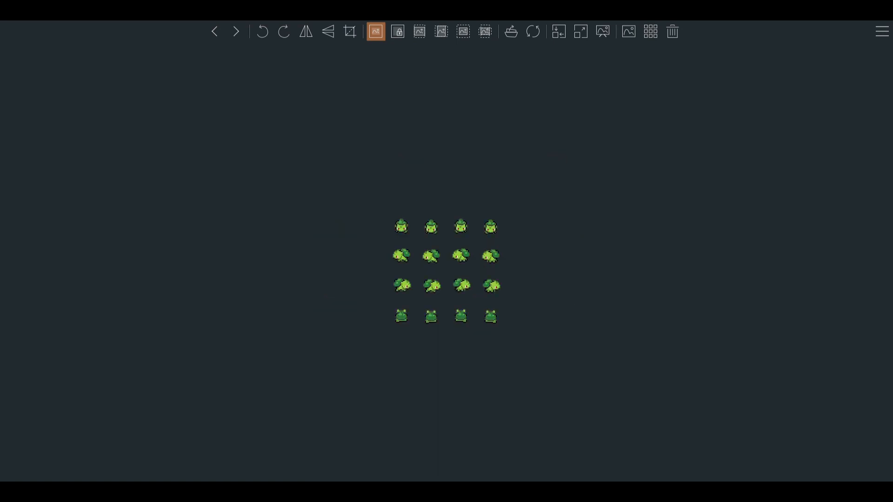
click(235, 32)
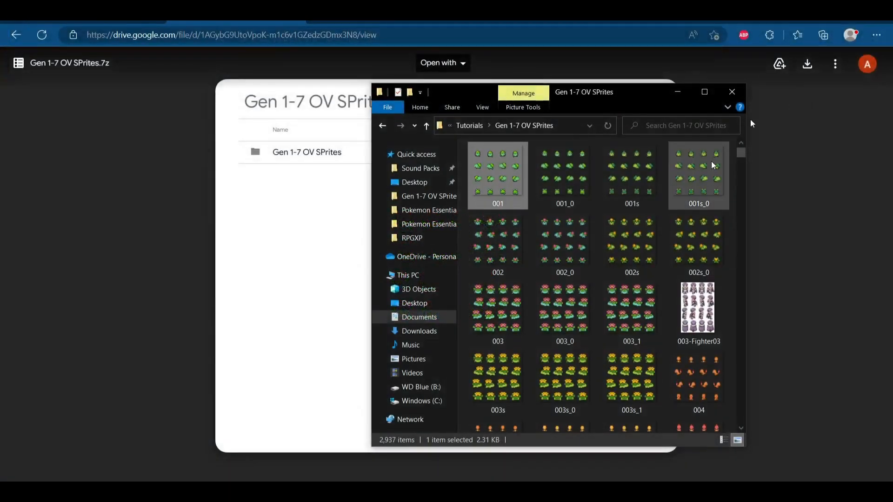
right_click(496, 253)
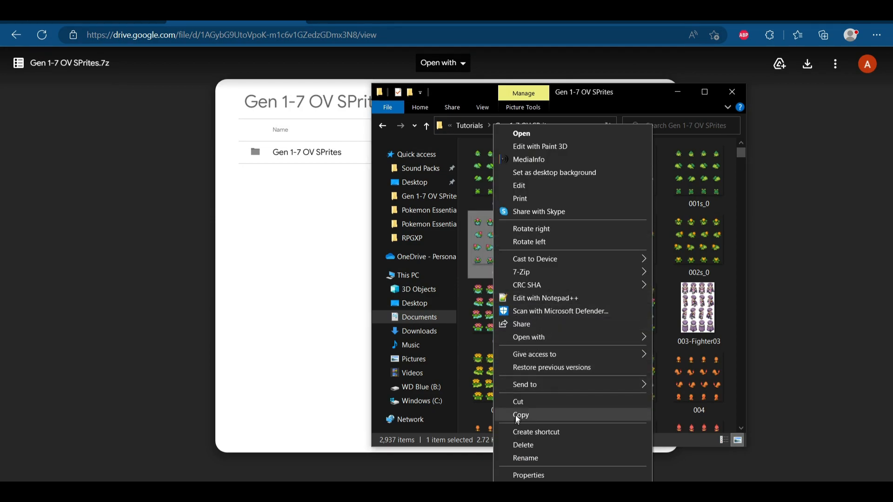
click(520, 414)
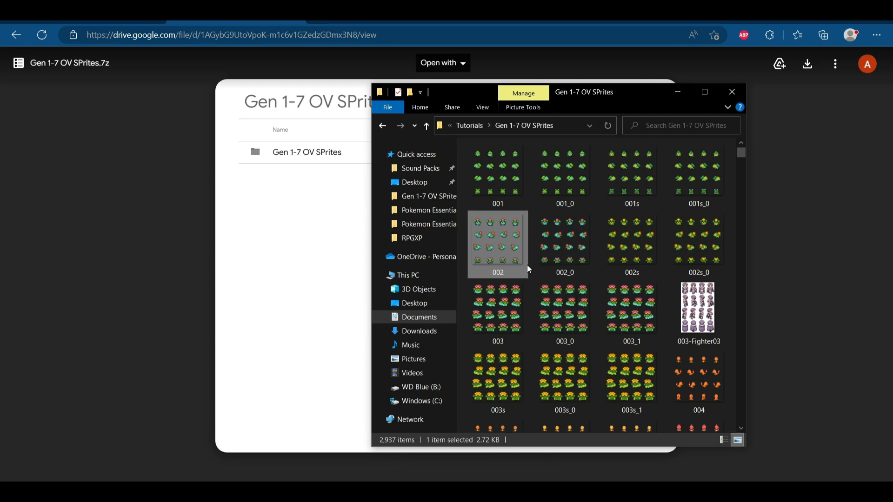
mouse_move(467, 281)
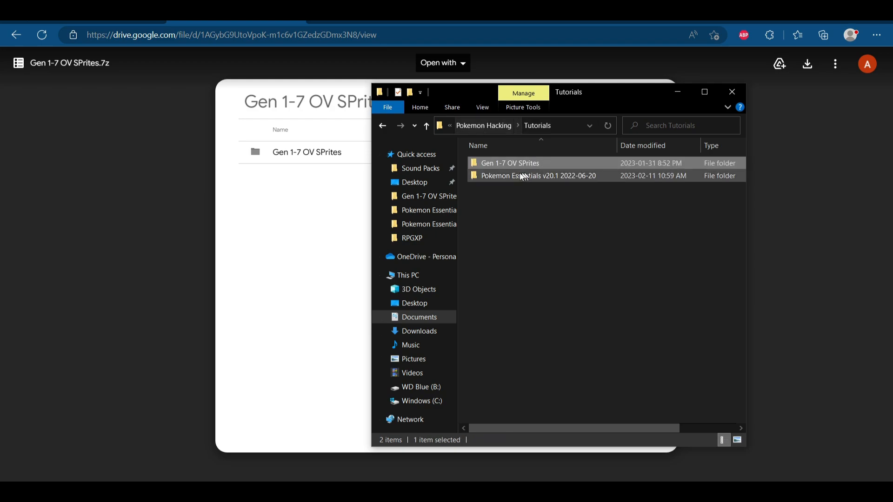
Paste the 002 sheet into Pokemon Essentials v20.1 > Graphics > Characters, then return to Graphics.
double_click(537, 176)
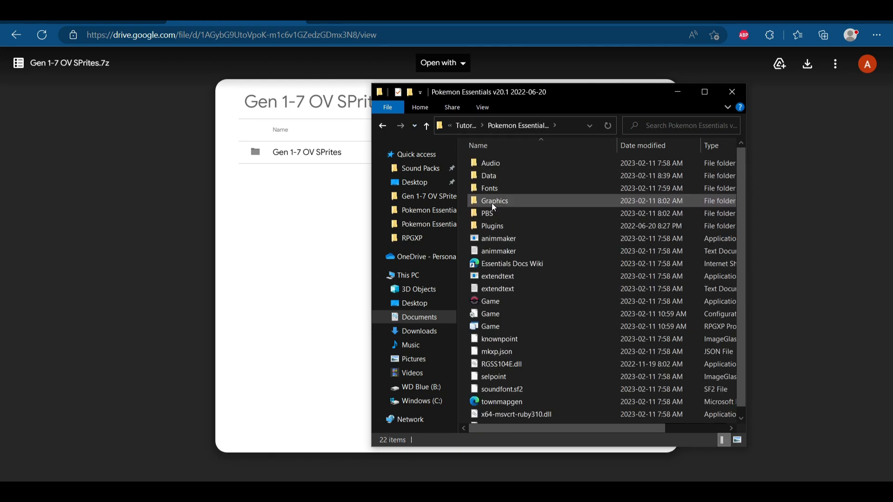
double_click(494, 201)
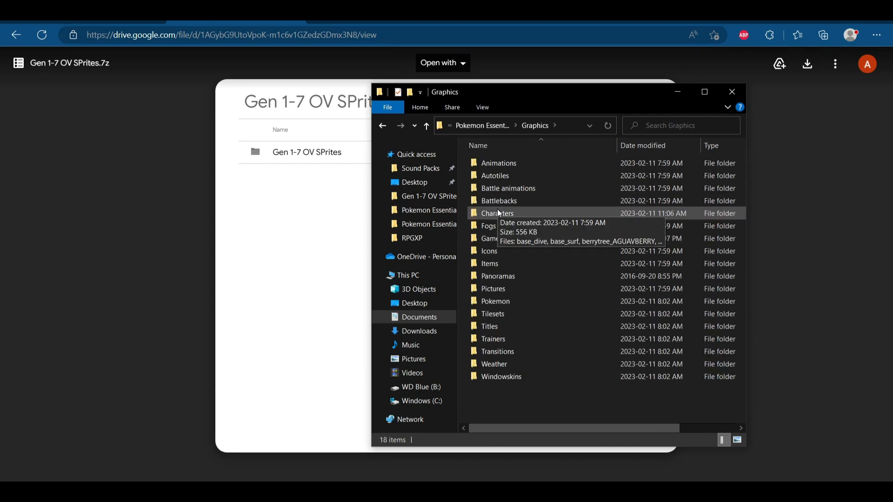
double_click(497, 213)
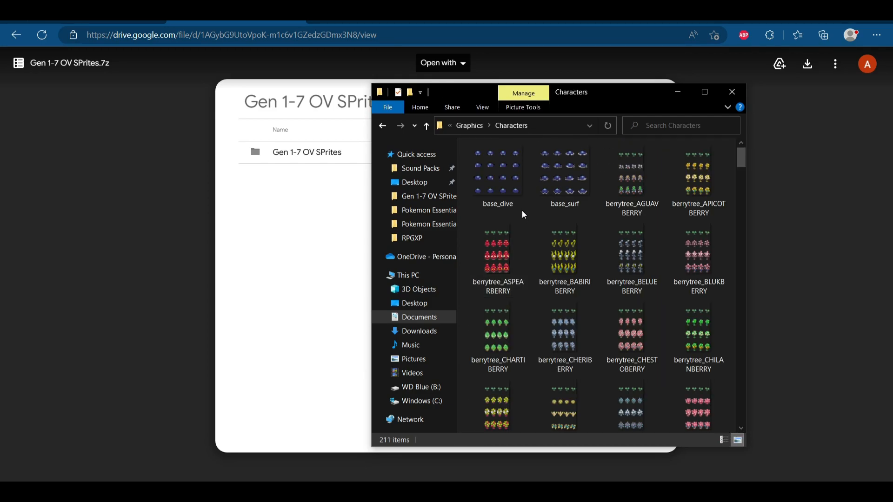
click(564, 174)
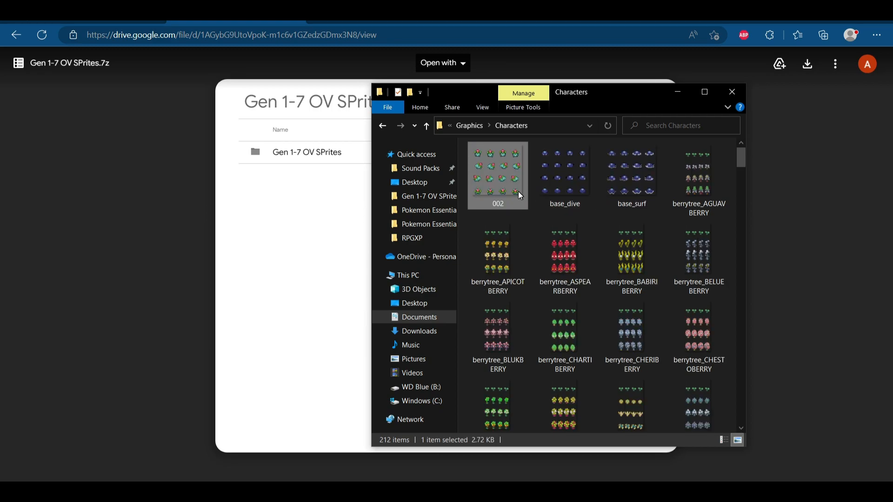
mouse_move(503, 191)
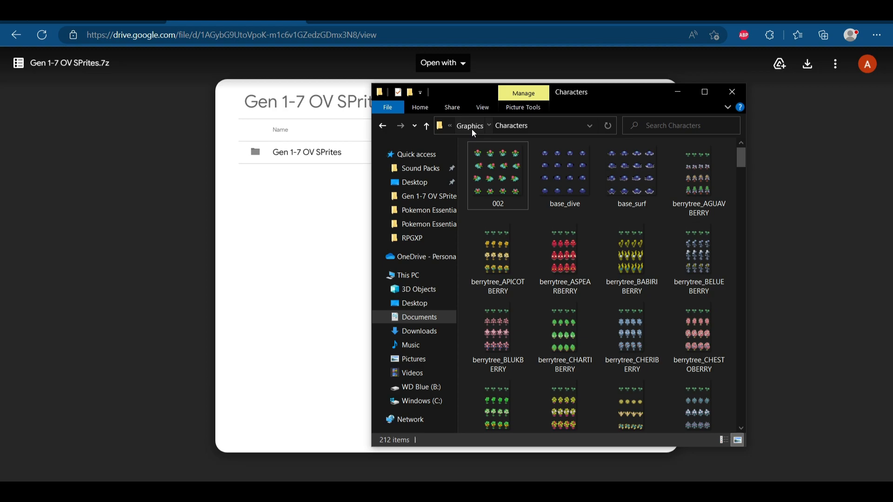
click(426, 126)
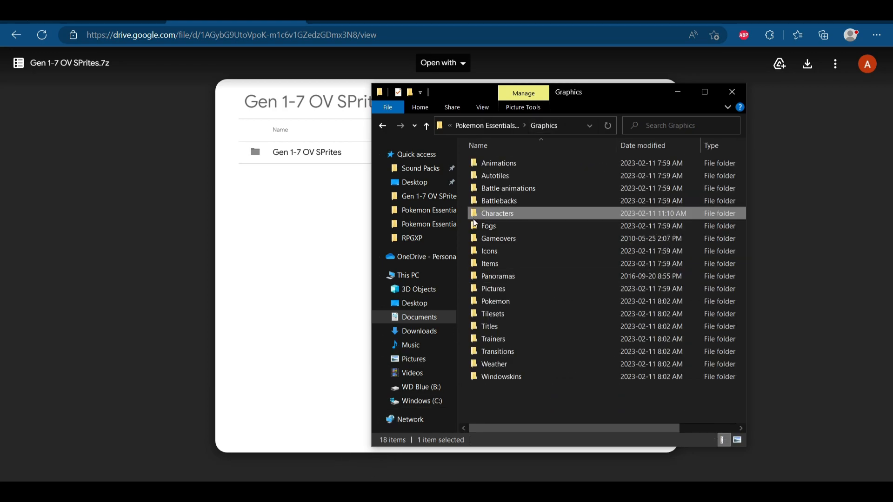
mouse_move(485, 126)
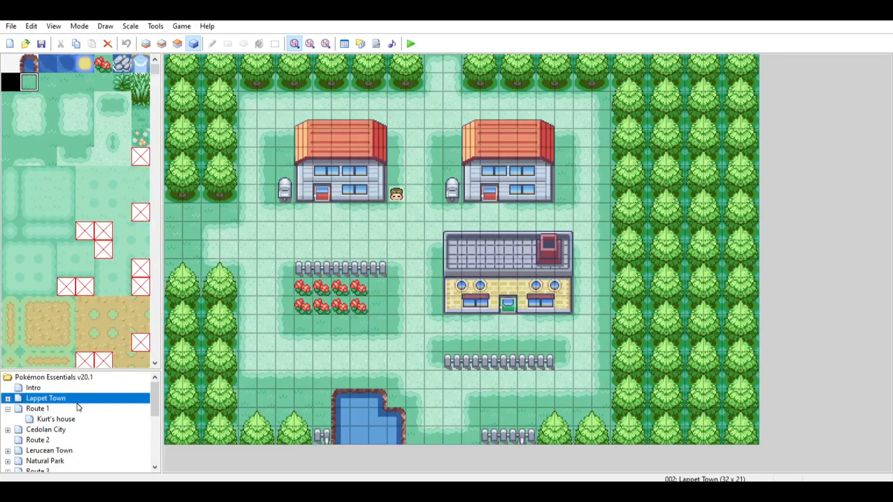
Select the Route 1 map in the map tree for editing.
click(38, 408)
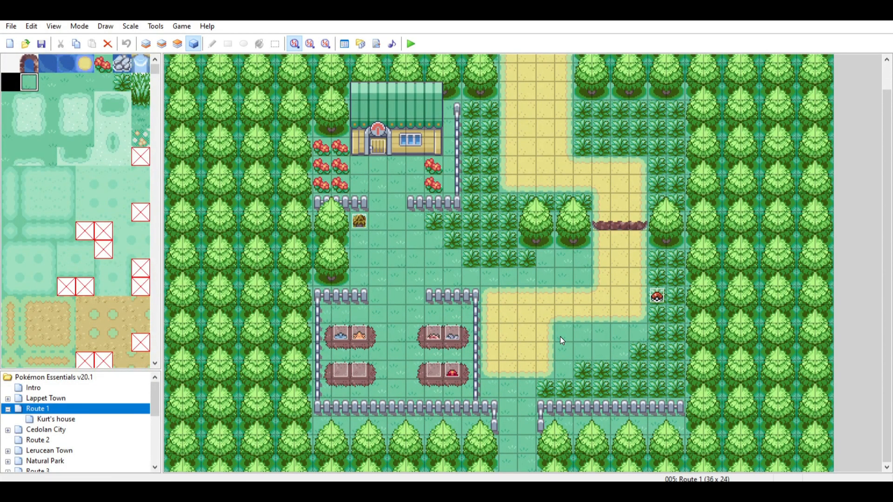
mouse_move(602, 277)
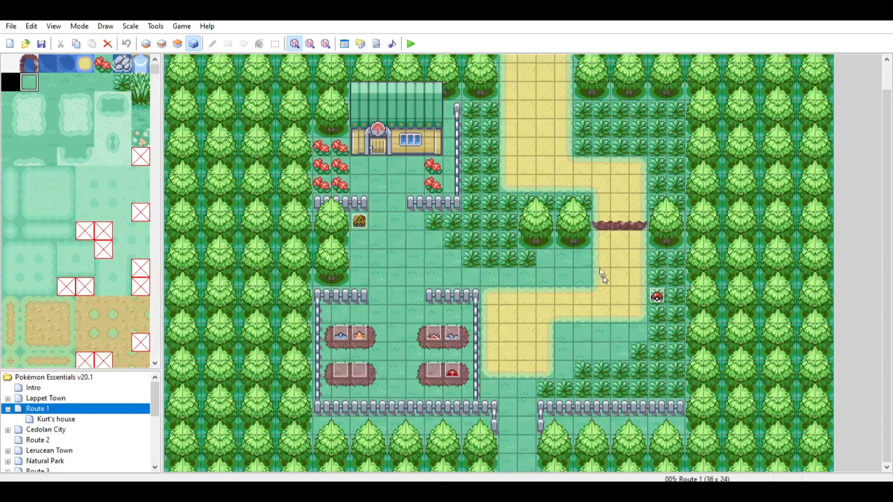
mouse_move(574, 335)
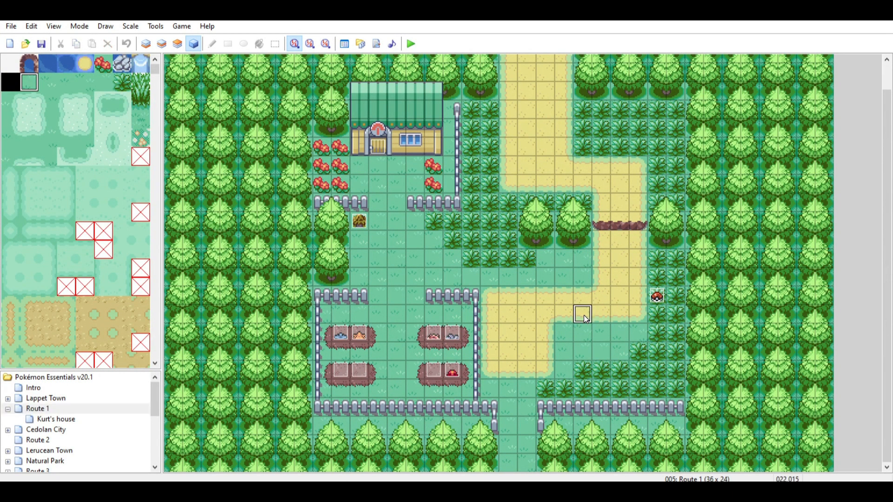
Create an event named Ivysaur on the sandy path using the 002 sprite as its graphic.
double_click(582, 316)
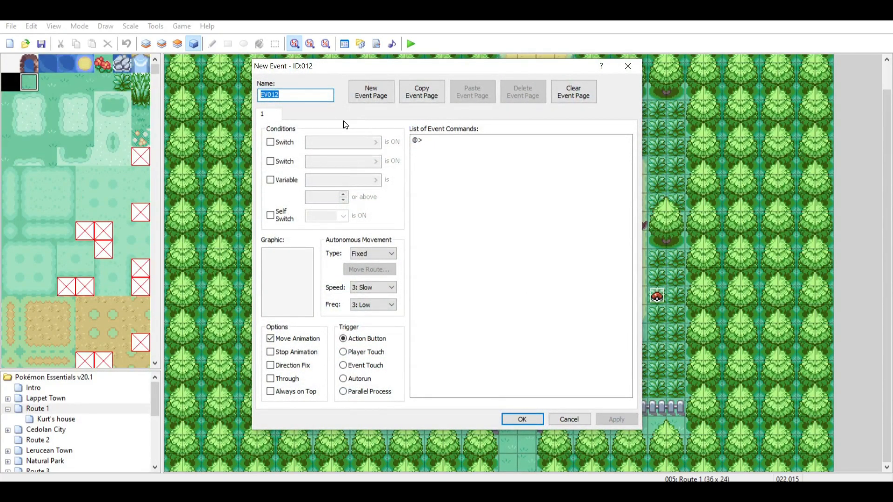
text(Ivysaur)
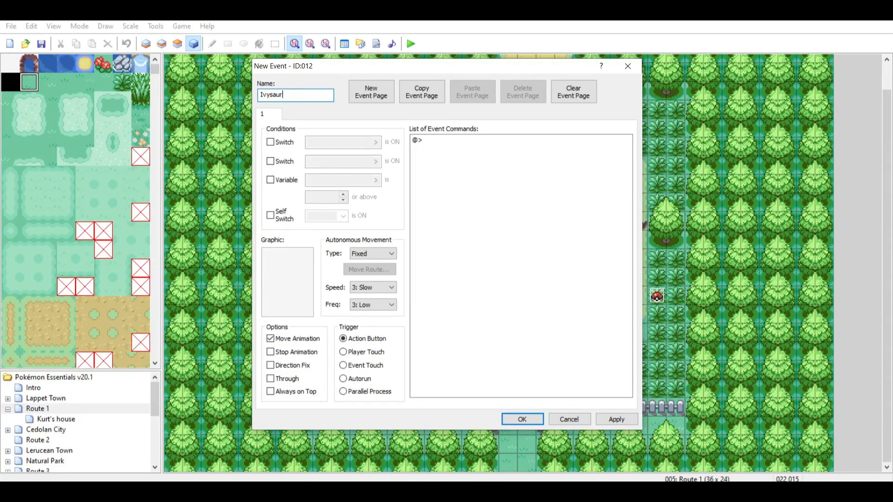
text(1)
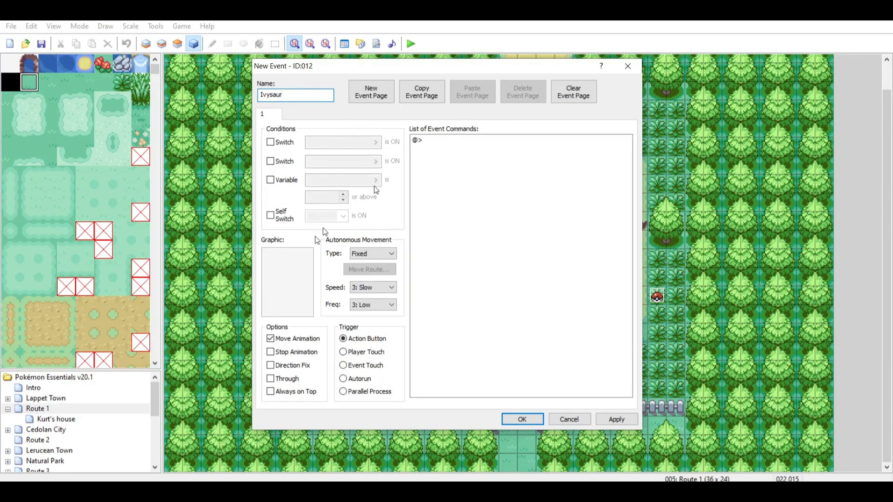
click(286, 280)
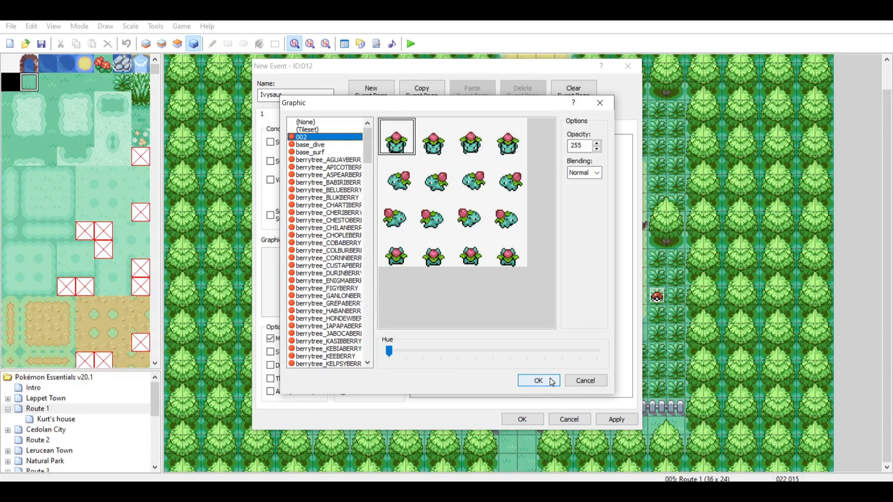
click(536, 380)
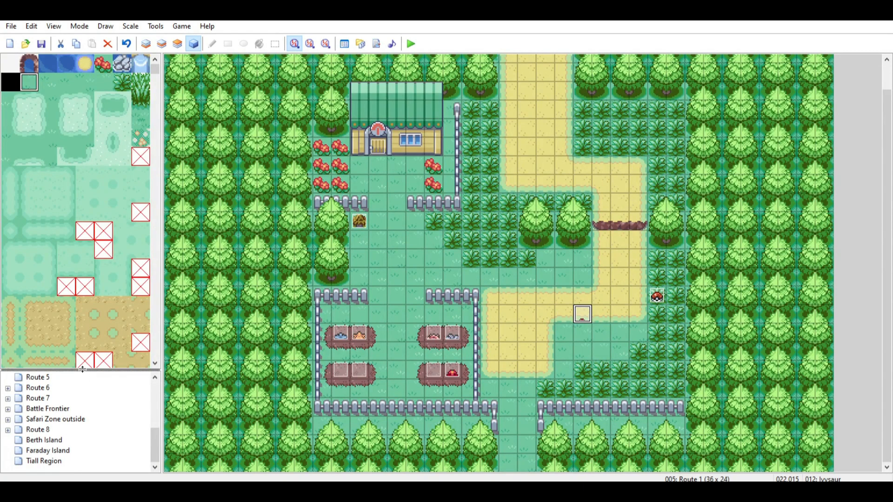
Review the Deoxys event on Berth Island, then switch to the Intro map.
click(44, 438)
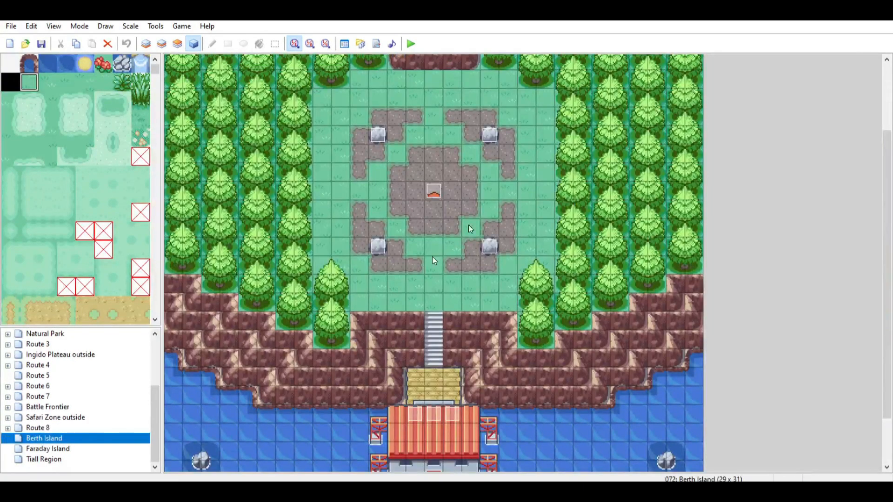
double_click(434, 191)
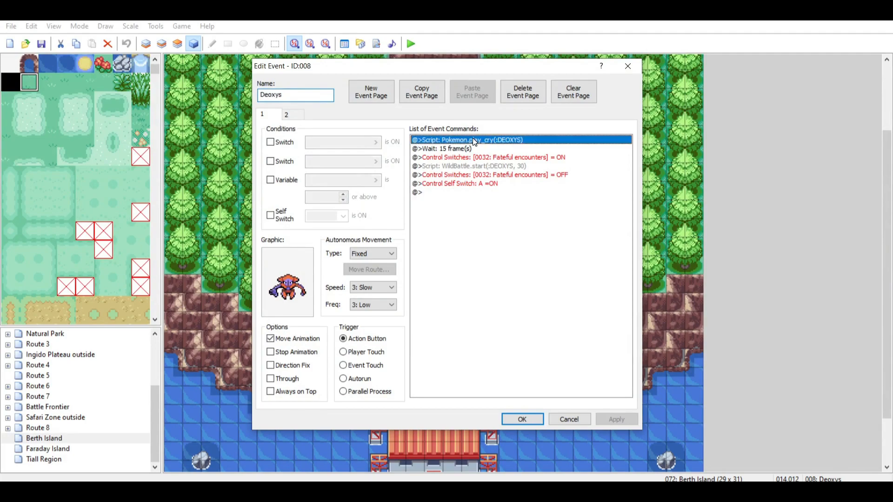
click(484, 165)
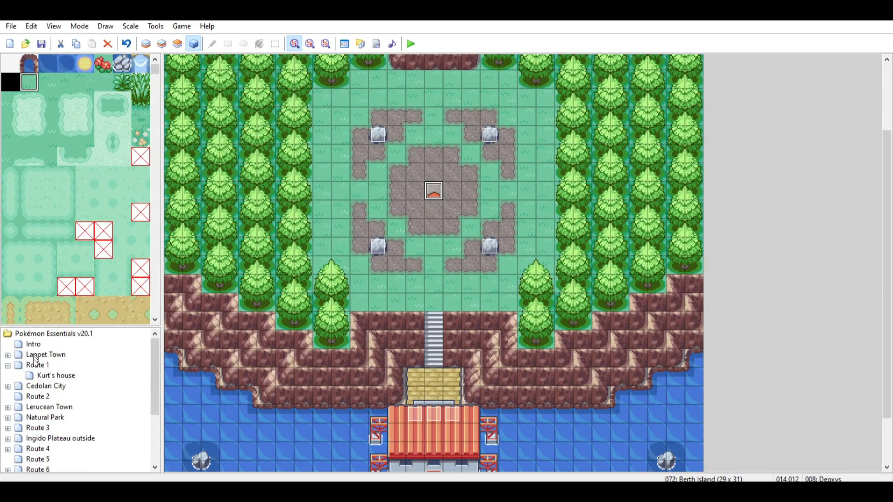
double_click(433, 191)
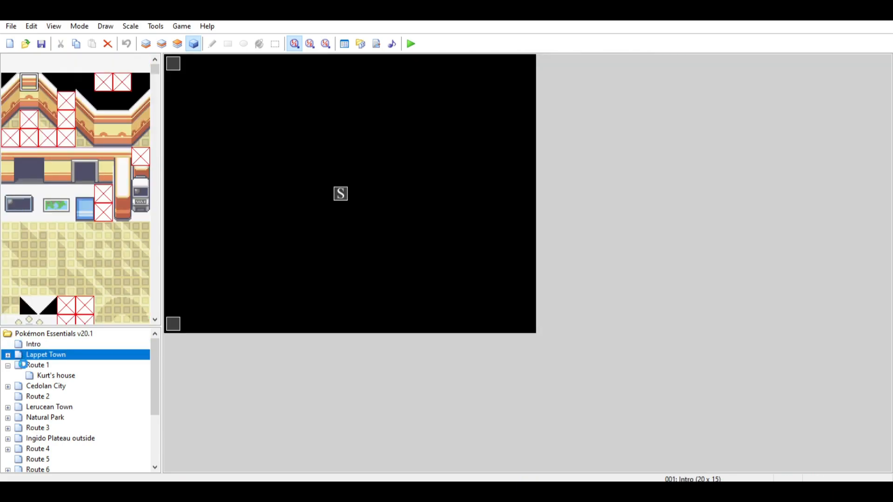
Add a Show Text command reading "You did it!\nMaybe?" to the Ivysaur event.
click(38, 365)
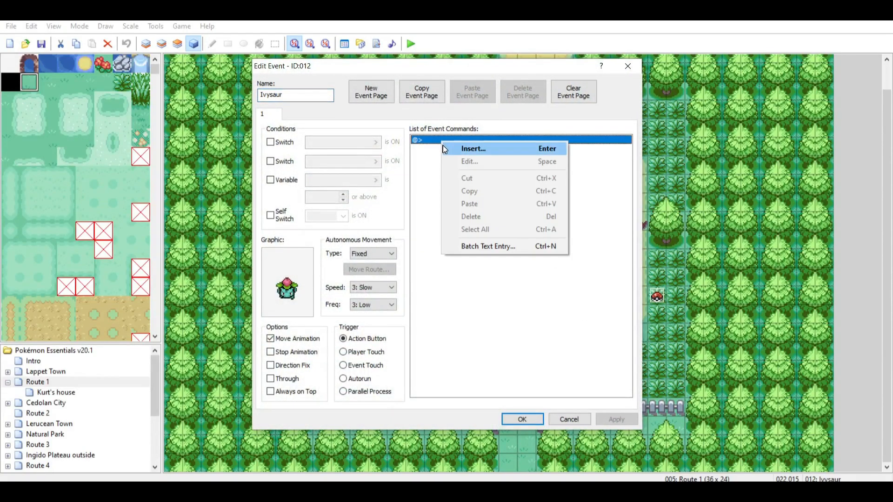
click(473, 148)
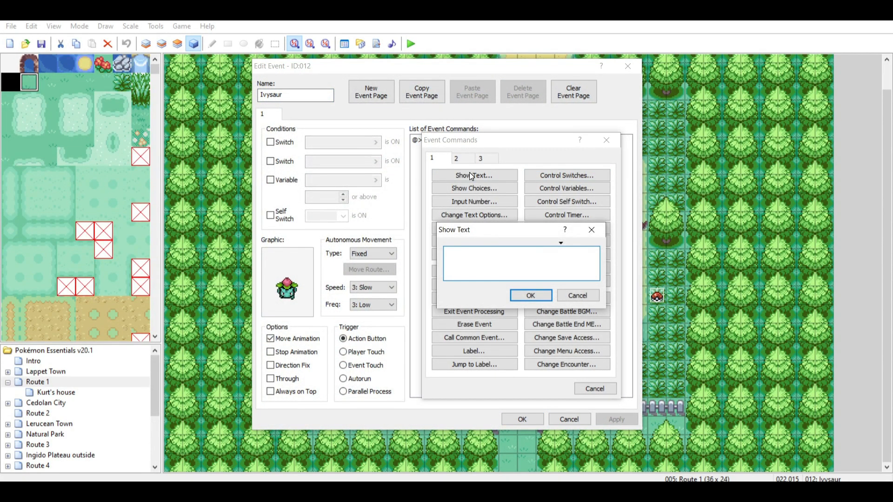
text(You did it\)
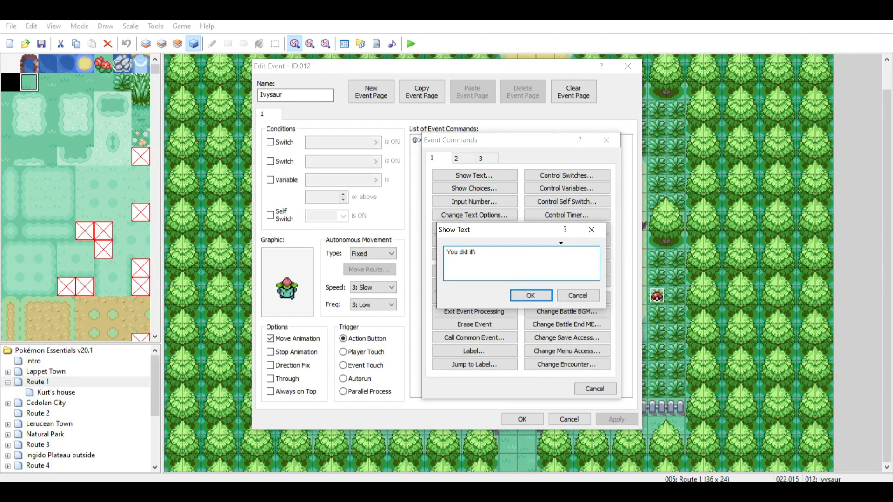
text(nMaybe?)
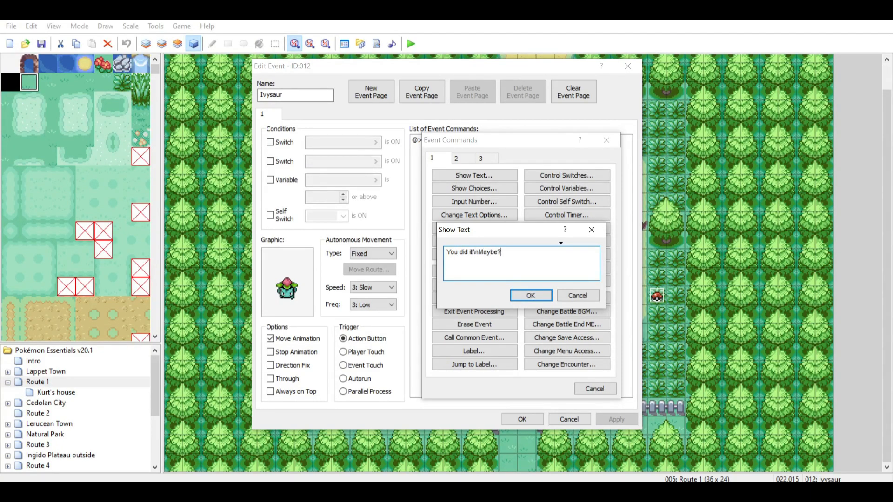
click(529, 294)
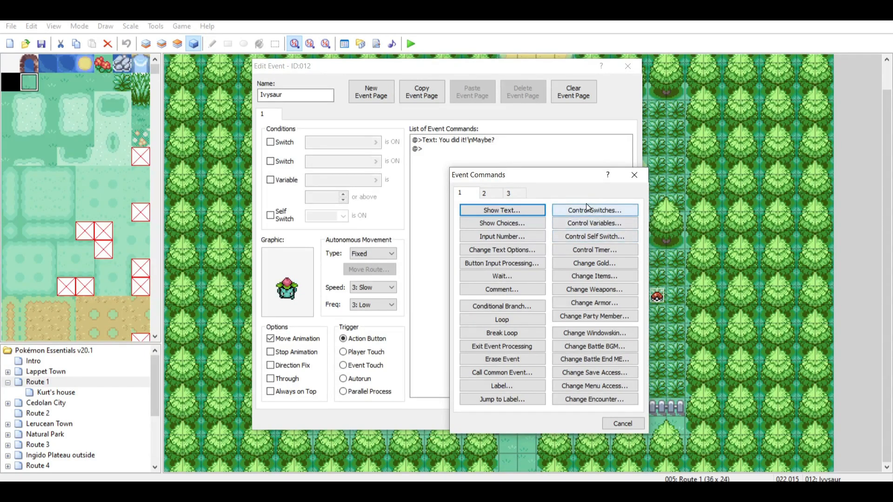
Add a Control Switches command turning ON switch 0060, newly named SeenIvysaur.
click(595, 209)
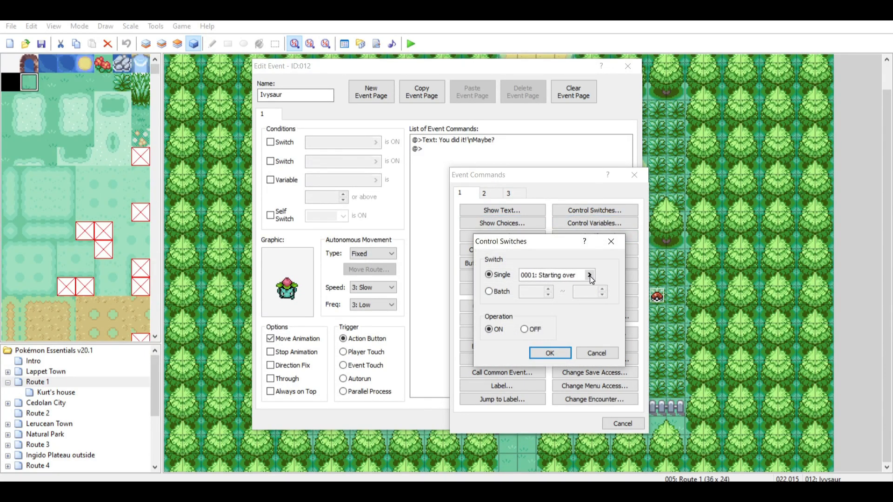
click(590, 275)
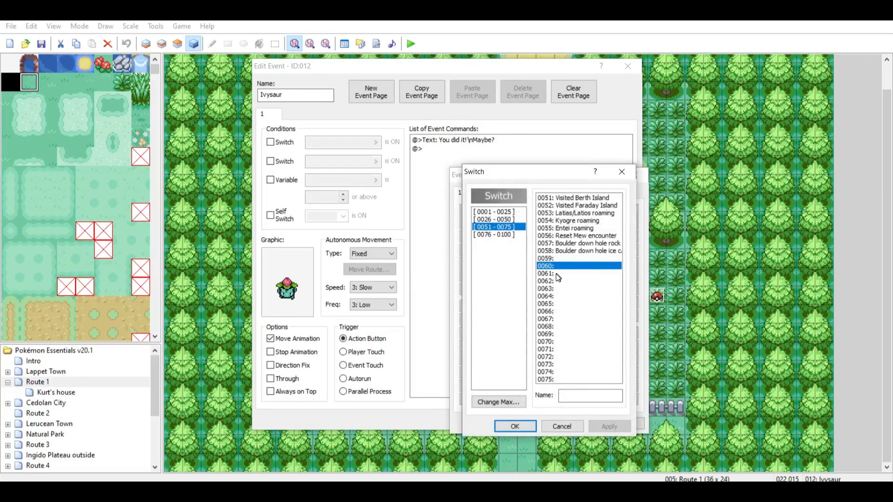
click(494, 219)
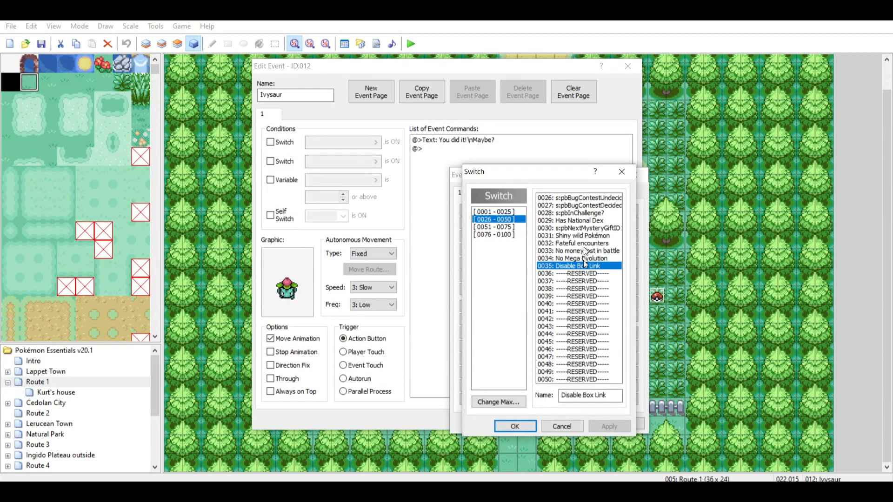
click(575, 334)
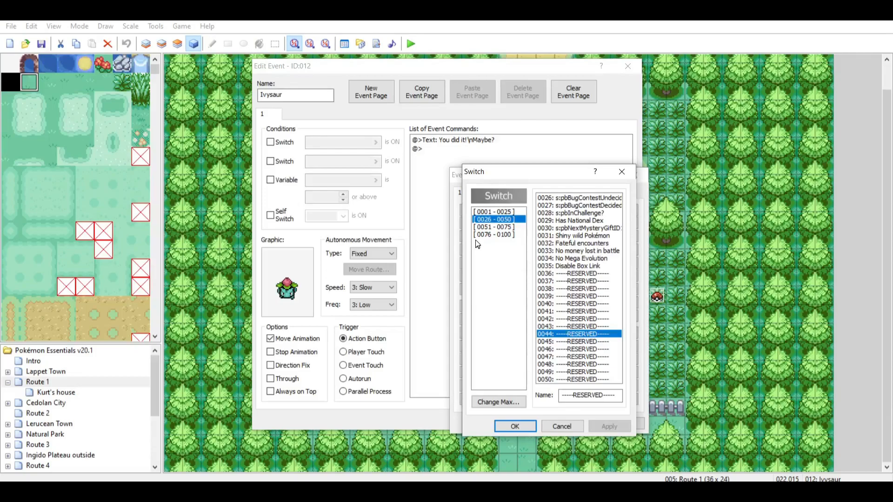
click(493, 227)
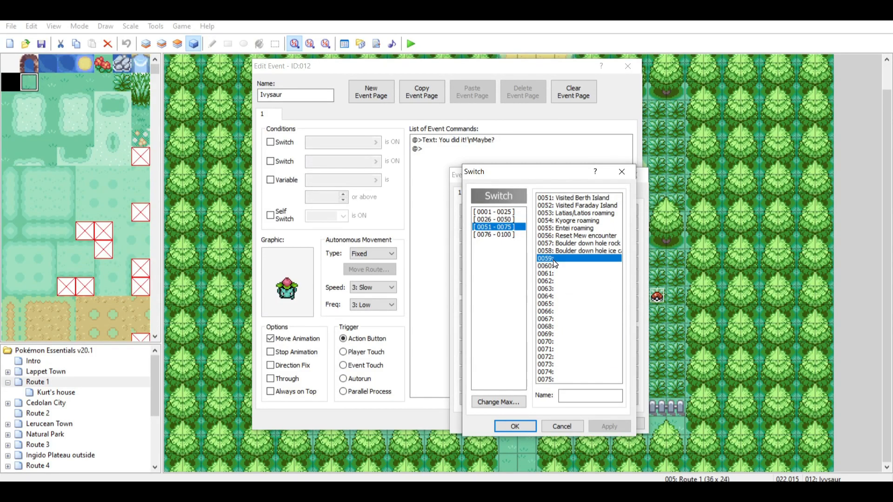
click(545, 265)
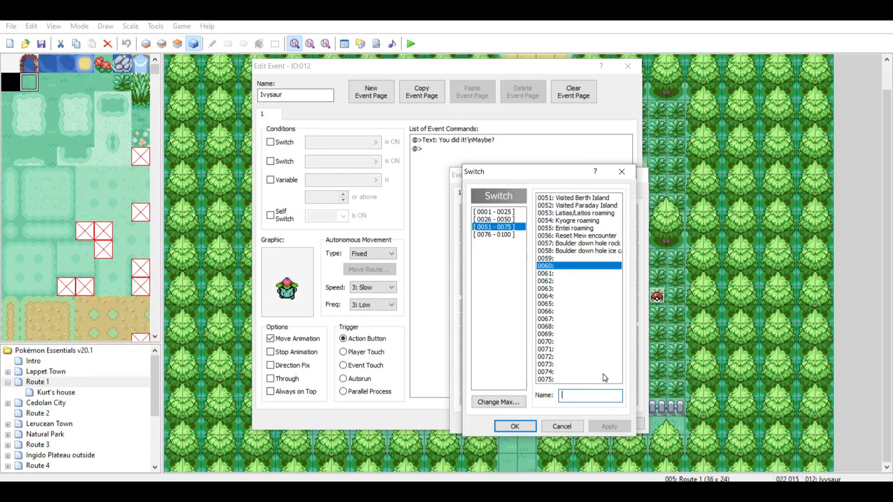
text(SeenIvysaur)
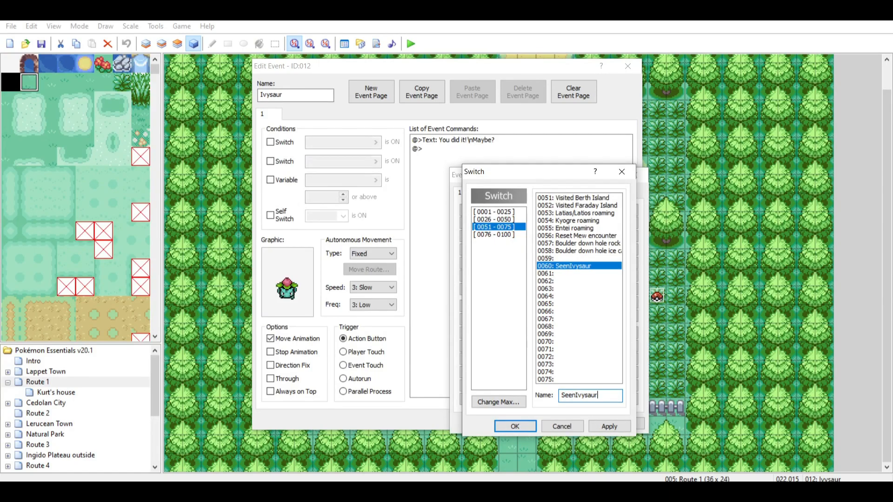
click(513, 426)
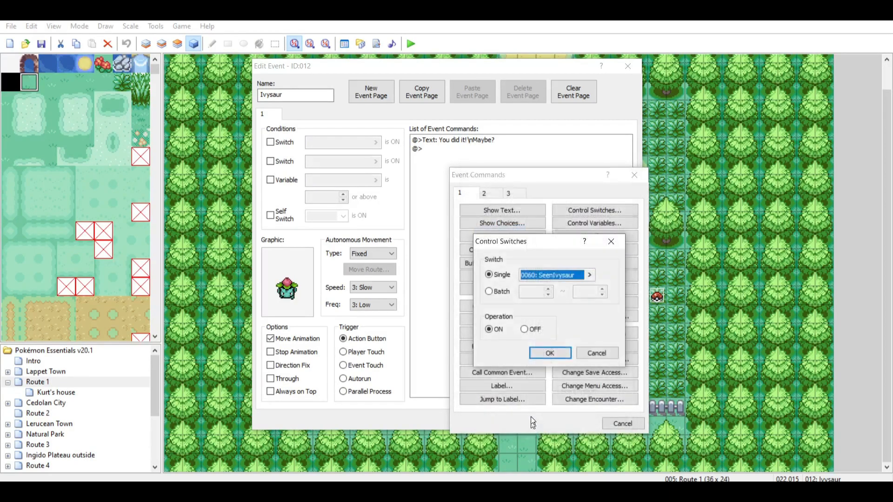
click(549, 353)
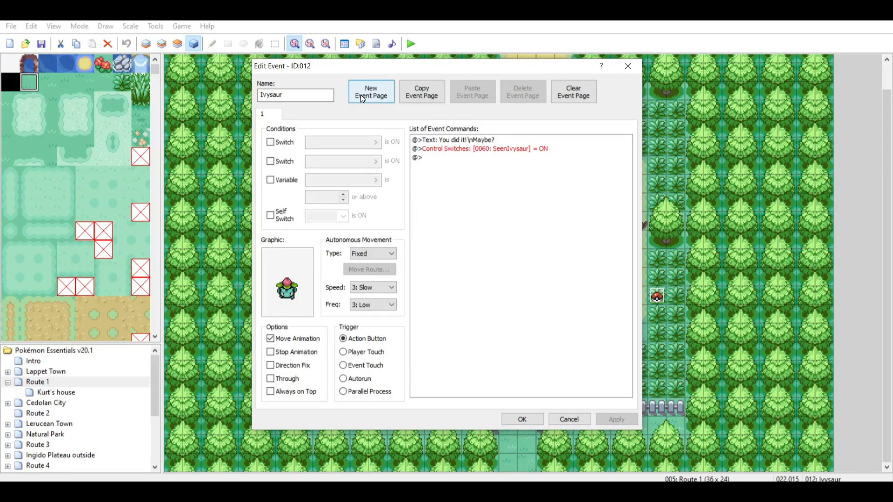
Add a second empty event page conditioned on switch 0060: SeenIvysaur.
click(371, 92)
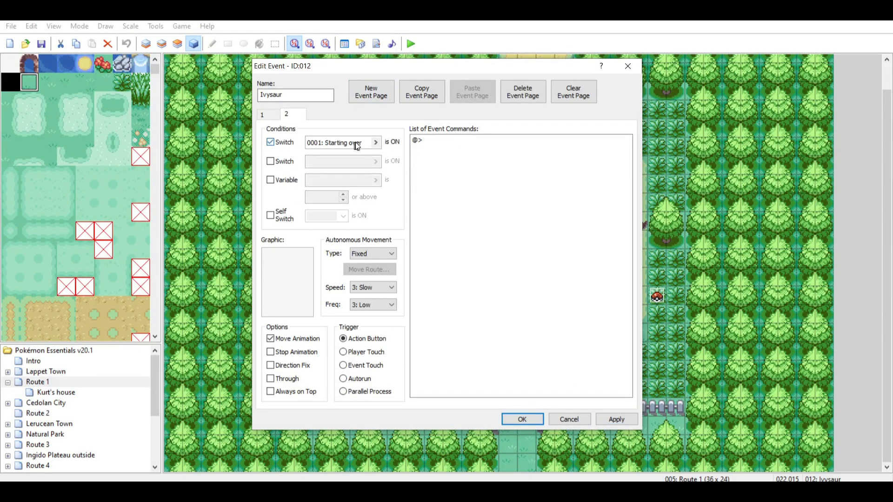
click(339, 142)
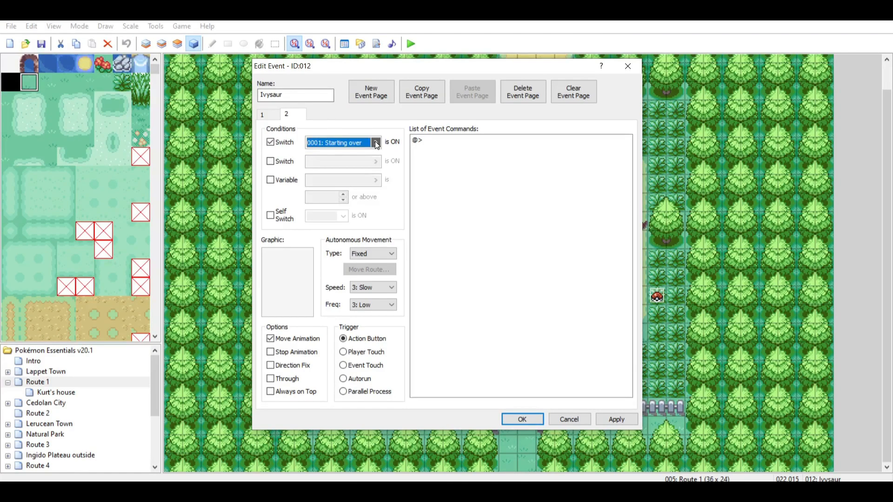
click(375, 142)
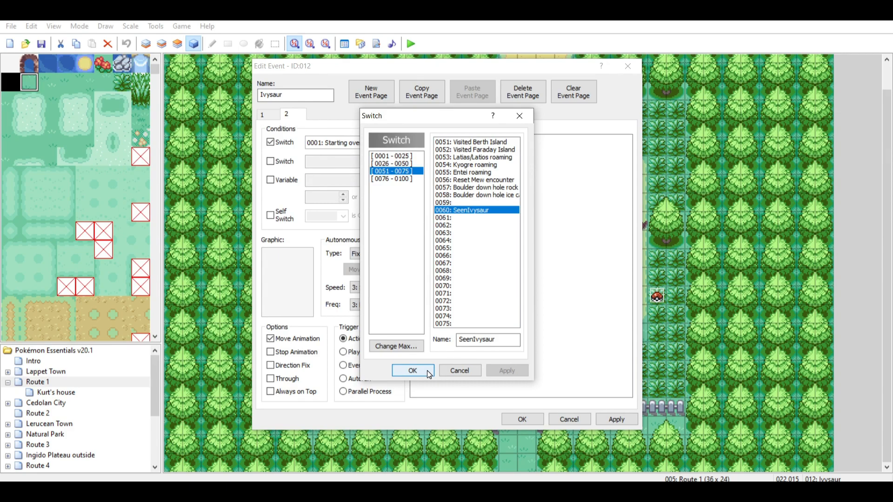
click(412, 371)
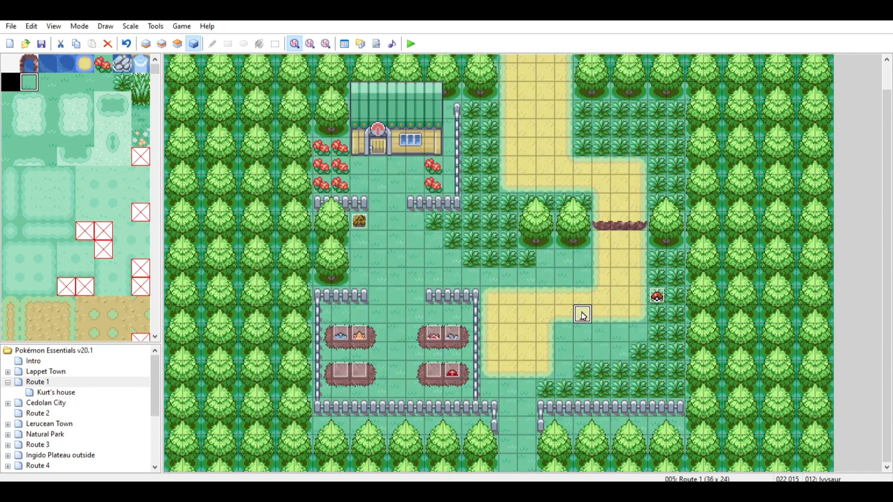
mouse_move(513, 385)
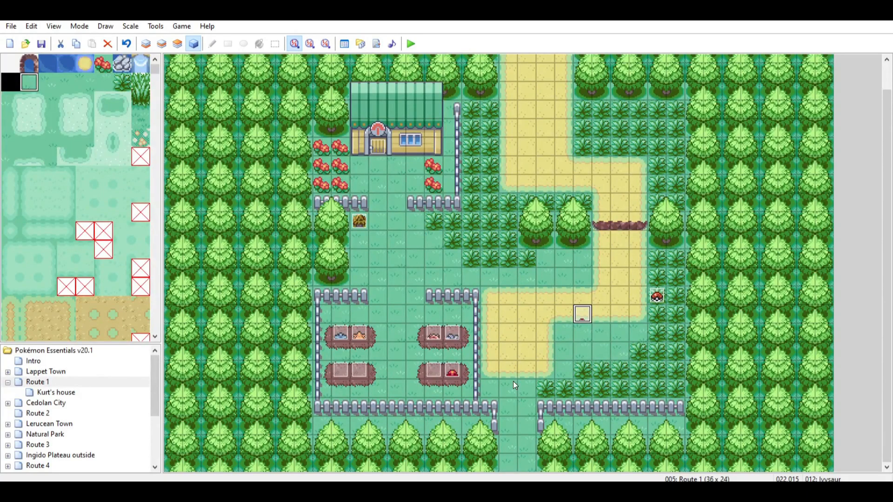
mouse_move(885, 306)
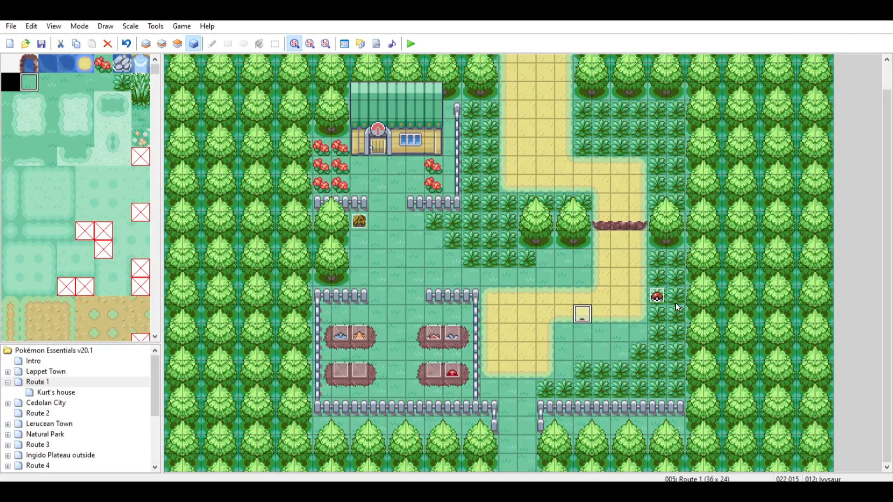
mouse_move(496, 397)
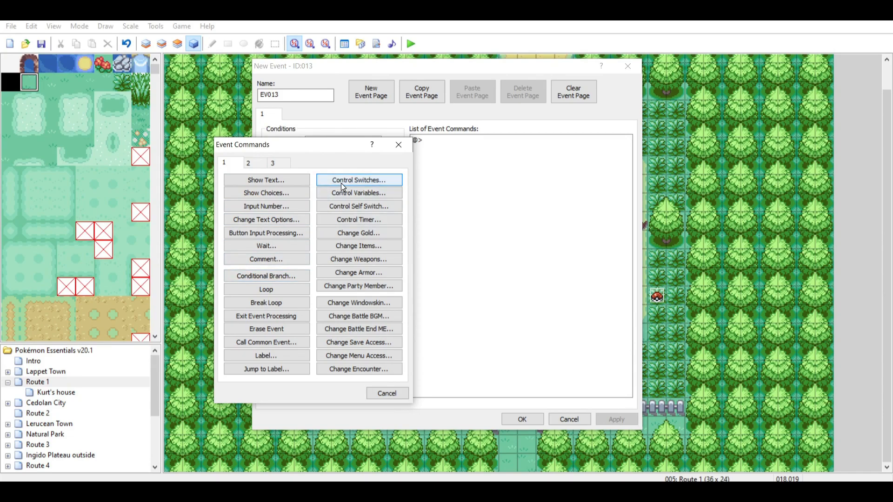
Make the new event turn SeenIvysaur OFF on Player Touch and place it on Route 1.
click(358, 180)
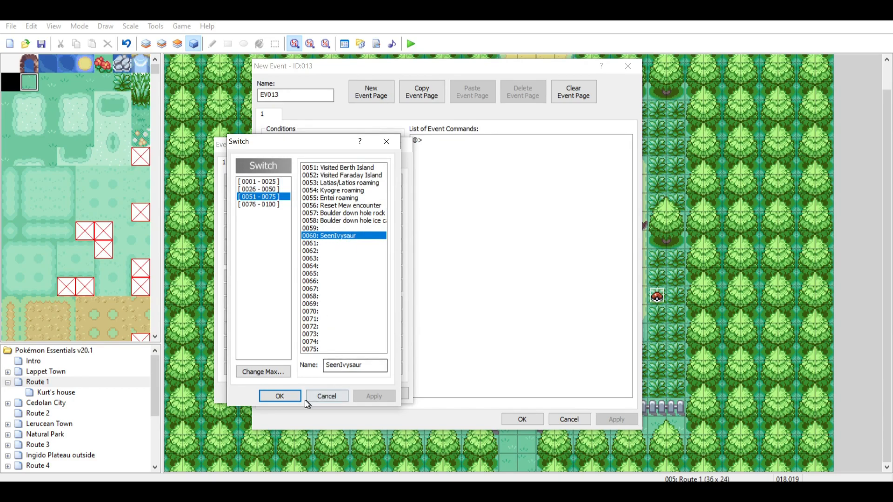
click(279, 396)
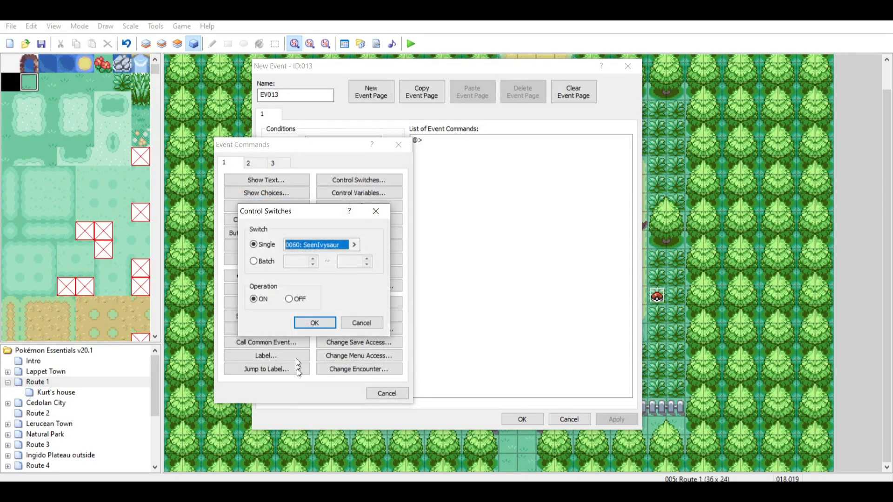
click(289, 299)
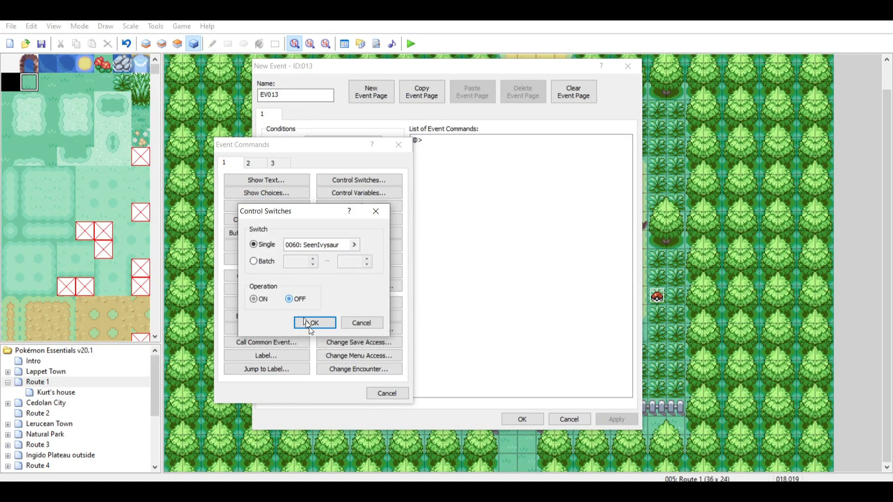
click(313, 322)
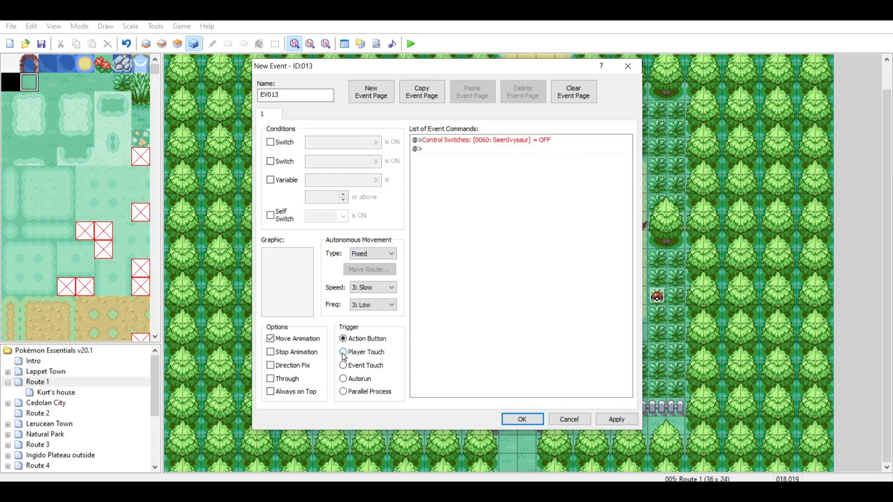
click(344, 352)
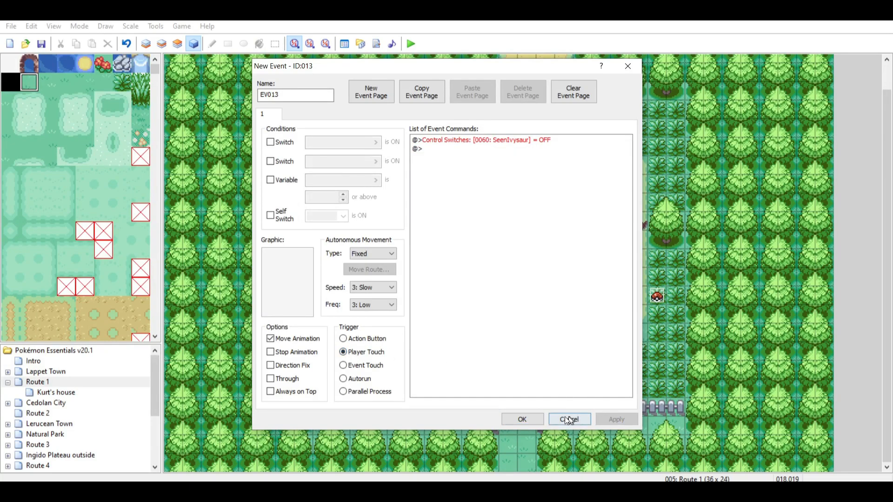
mouse_move(521, 419)
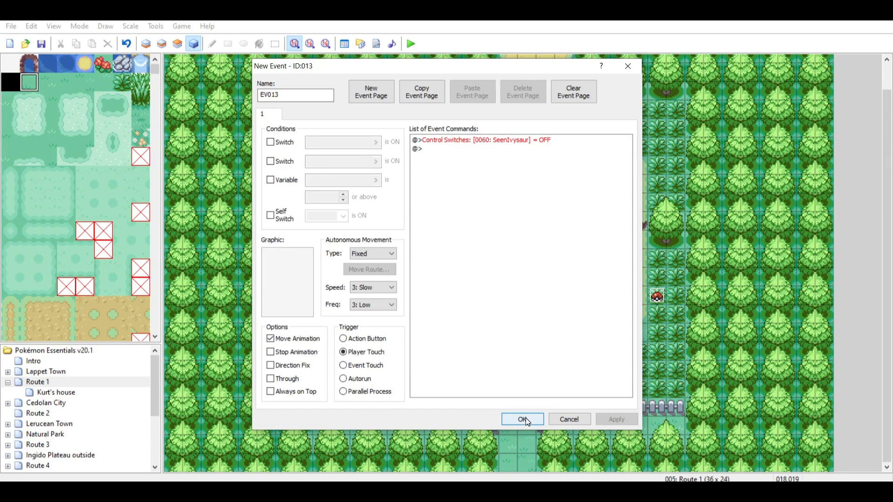
click(521, 419)
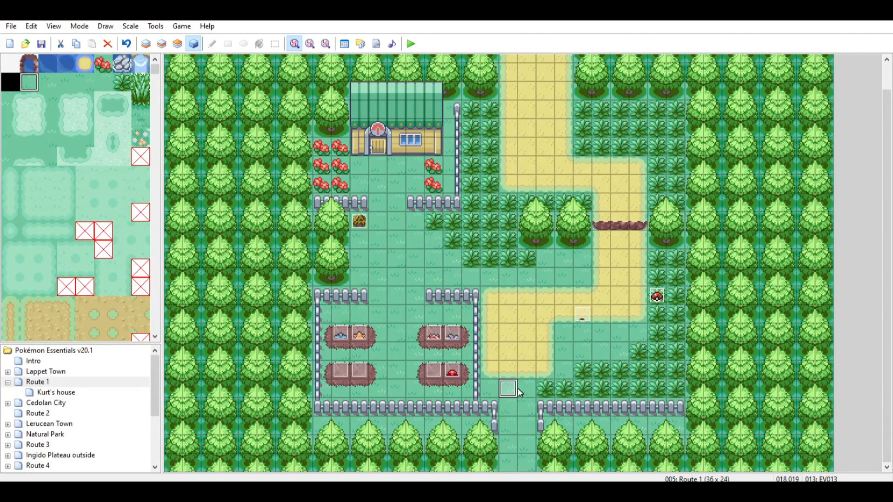
Name event EV013 'Reappear, size(2,1)' and confirm it.
double_click(507, 389)
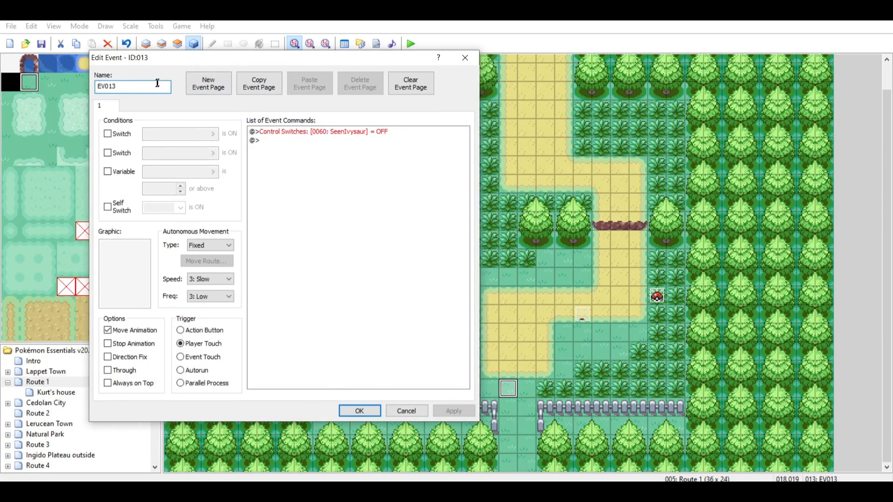
text(Reappear)
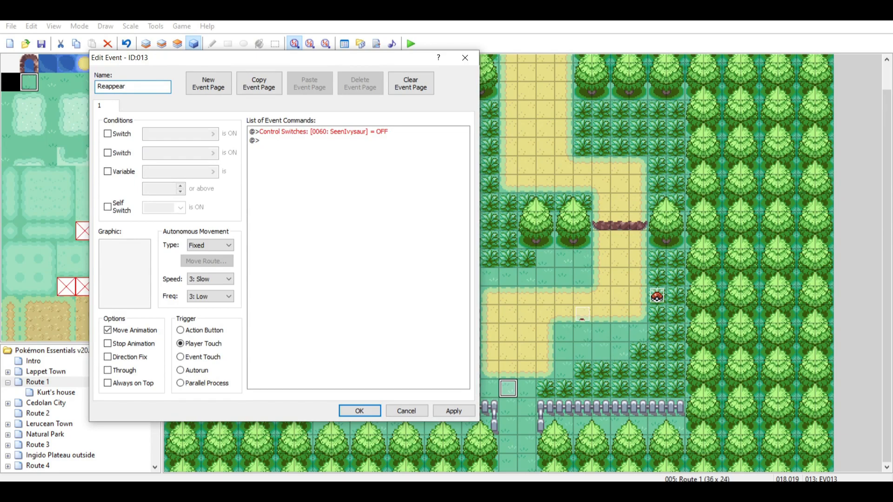
text(, ()
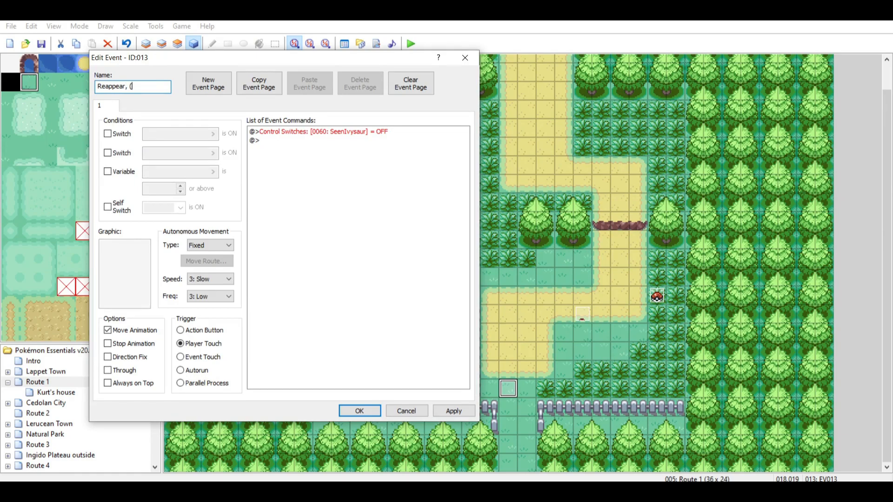
text(size2,1)
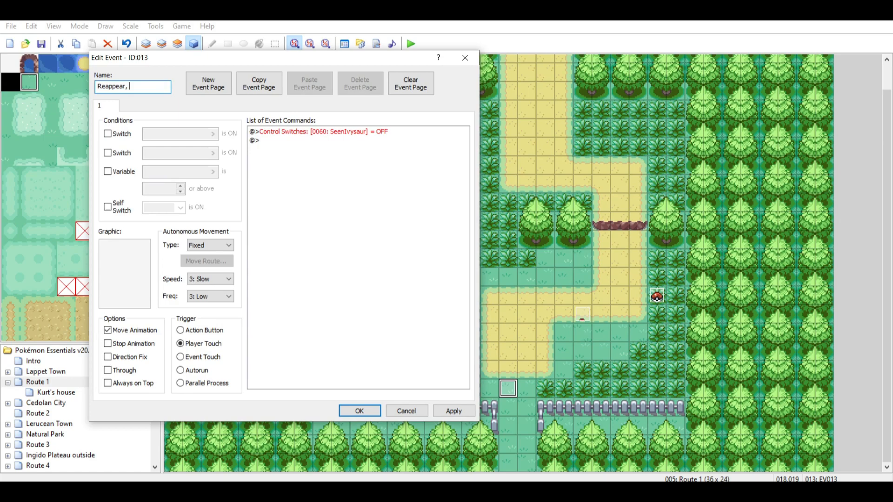
text(size(2,1)
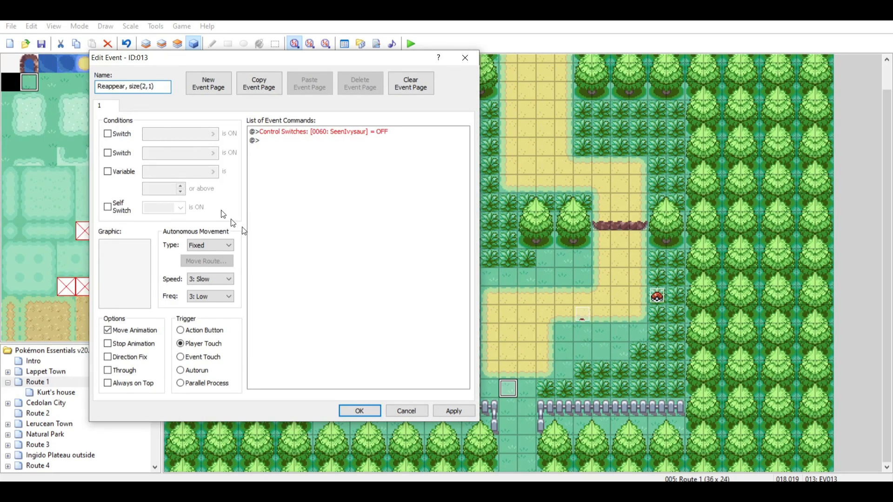
click(359, 410)
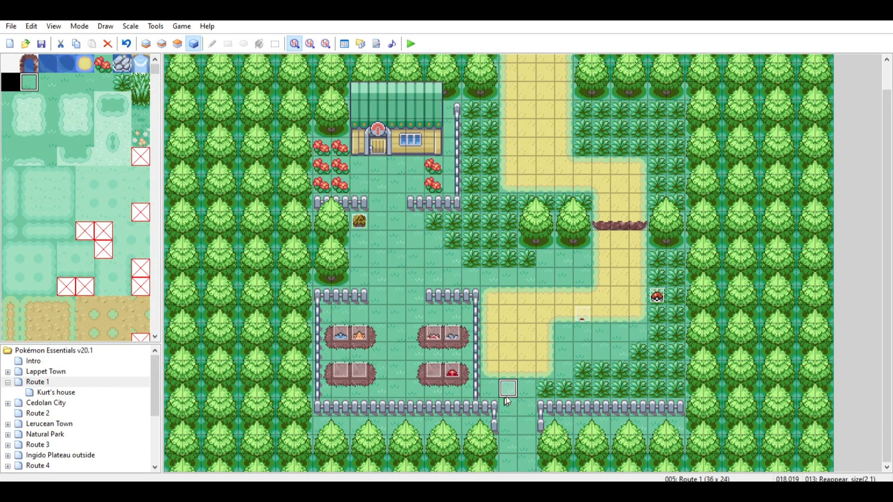
mouse_move(532, 392)
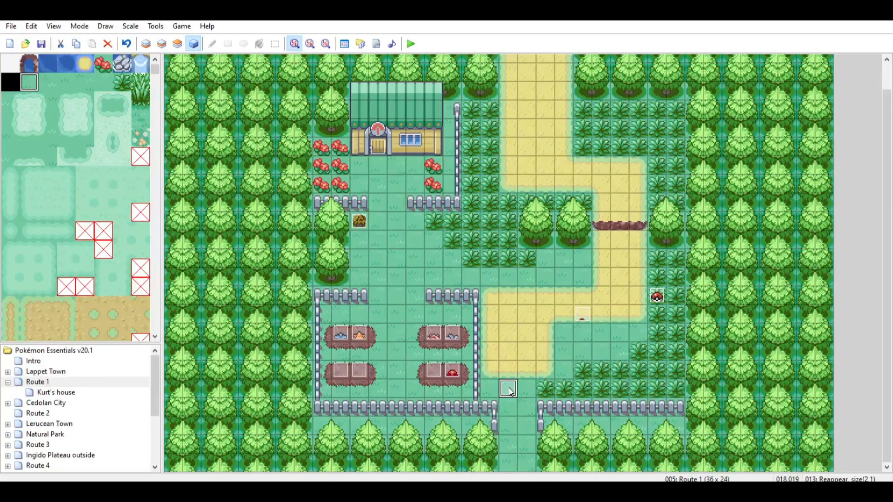
mouse_move(511, 392)
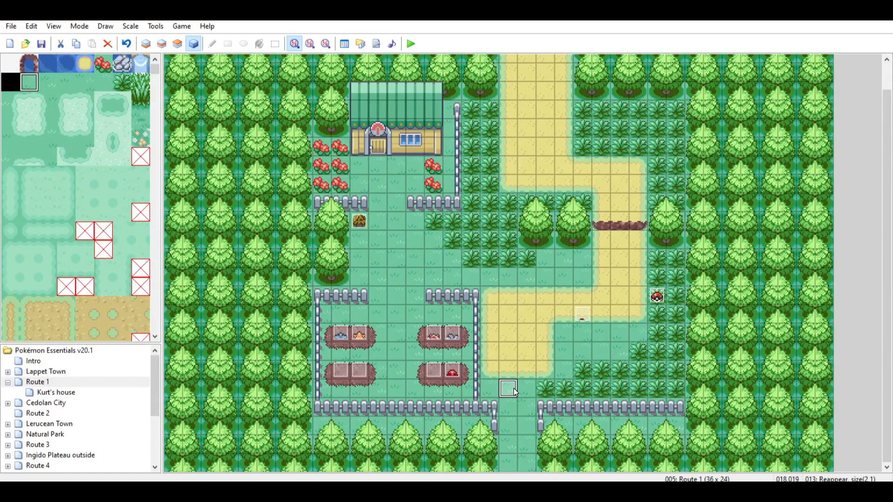
double_click(508, 388)
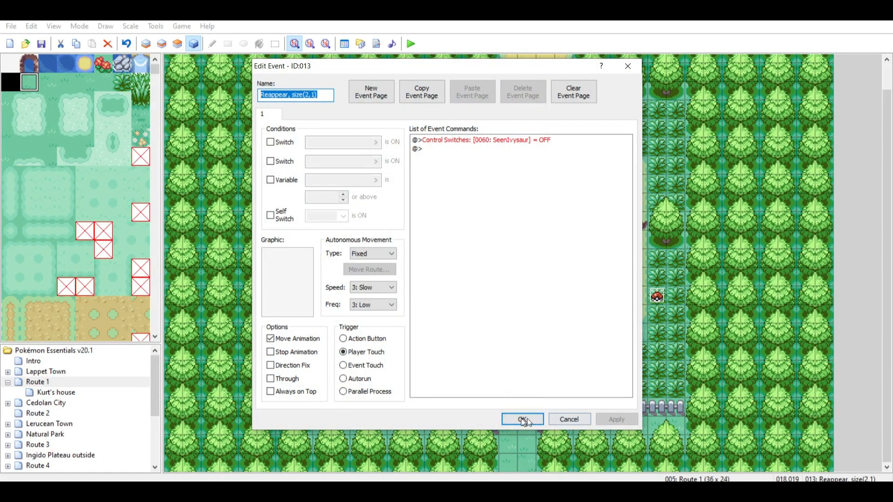
click(522, 419)
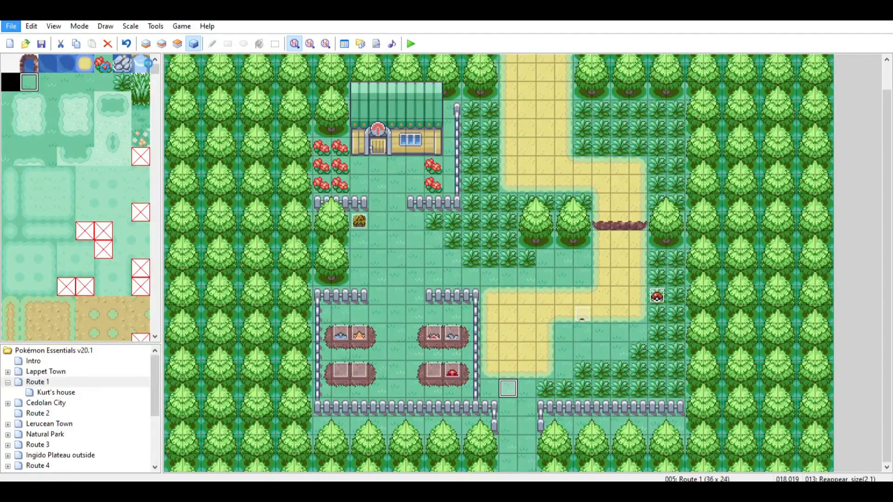
Playtest Route 1 and walk the player up the path past the wandering Ivysaur.
click(410, 43)
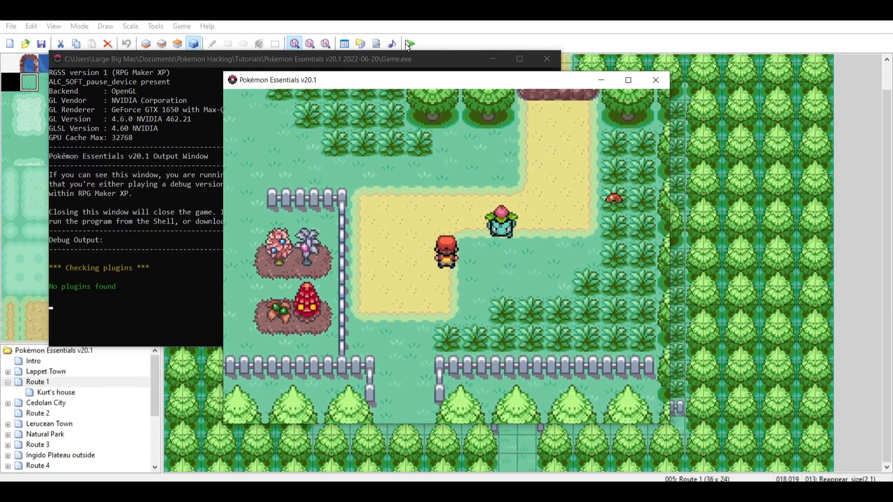
key(up)
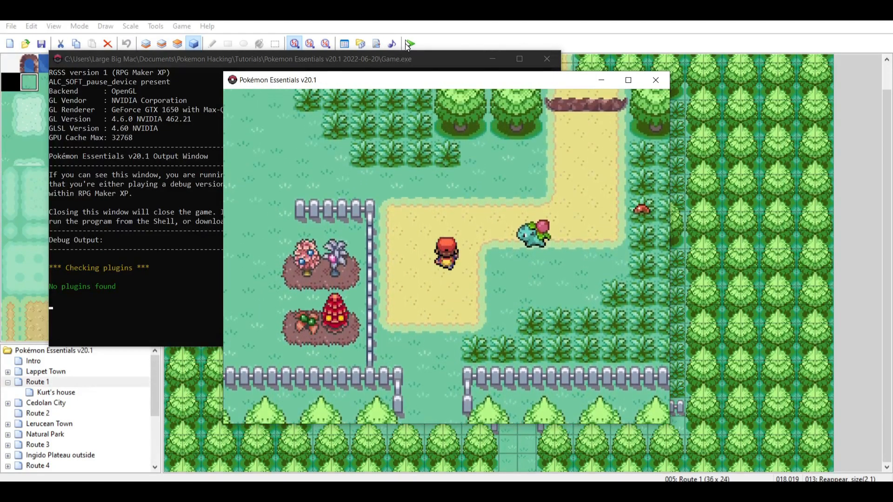
key(up)
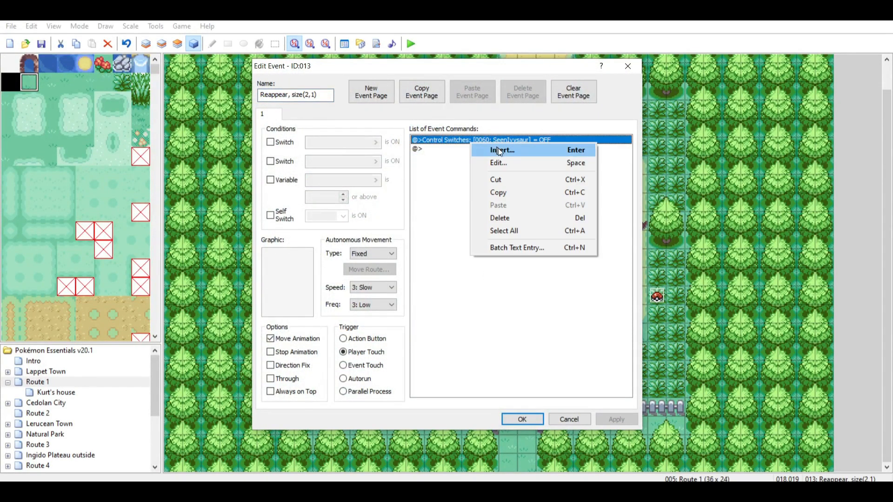
mouse_move(501, 179)
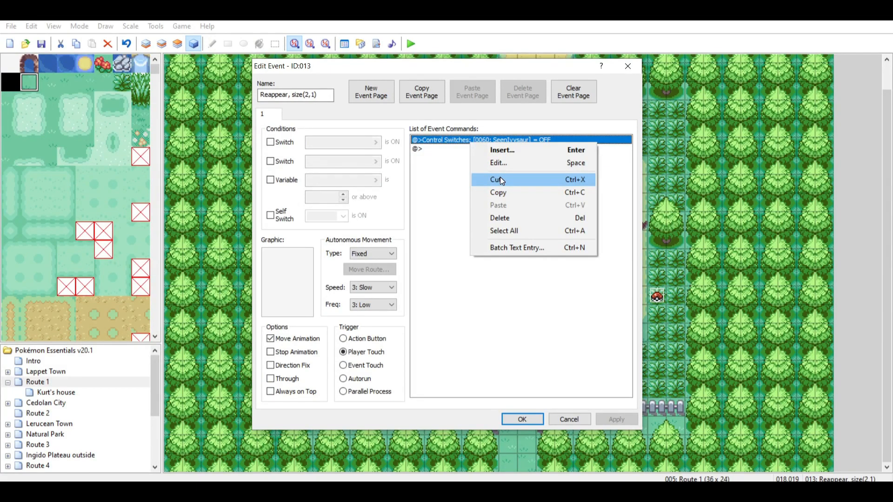
Cut the SeenIvysaur switch command and start choosing a variable-setting command to replace it.
click(501, 150)
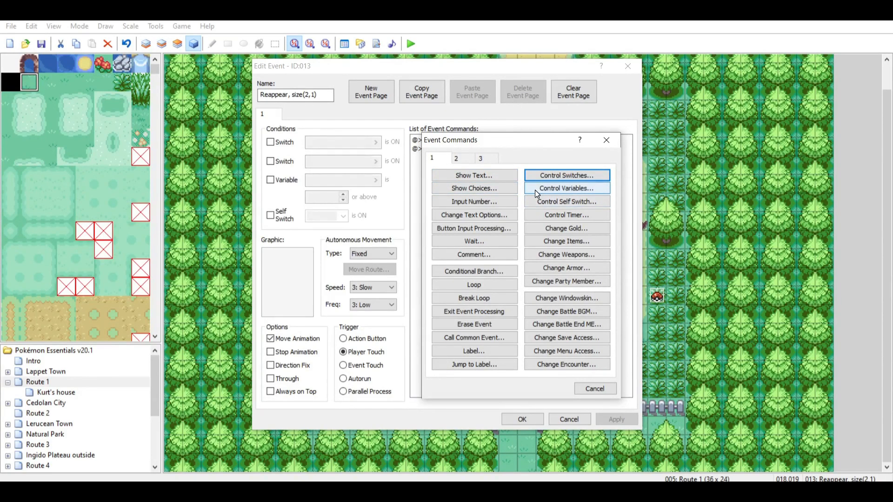
mouse_move(546, 193)
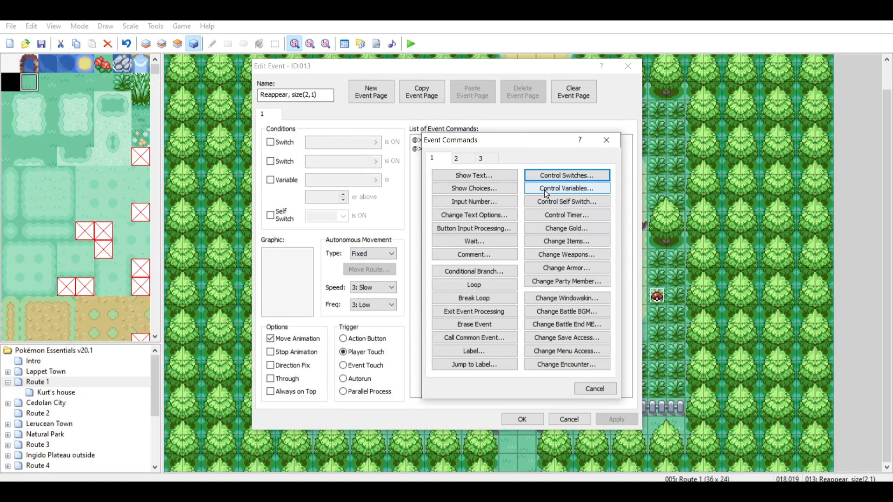
click(565, 188)
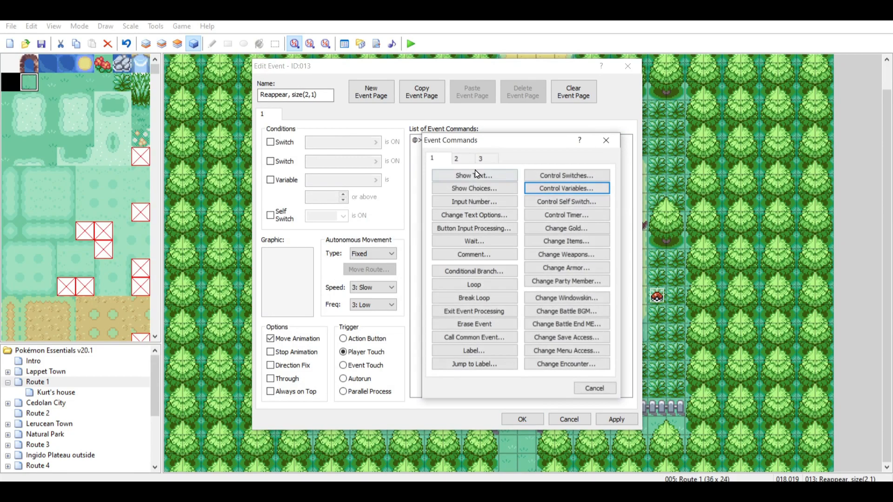
Name empty variable 0026 'EncounterRate' and select it as the variable to control.
click(567, 188)
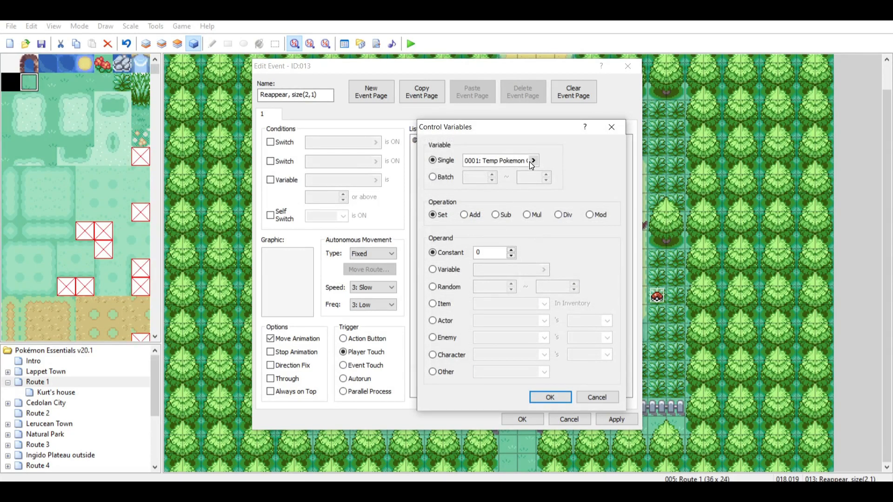
click(533, 160)
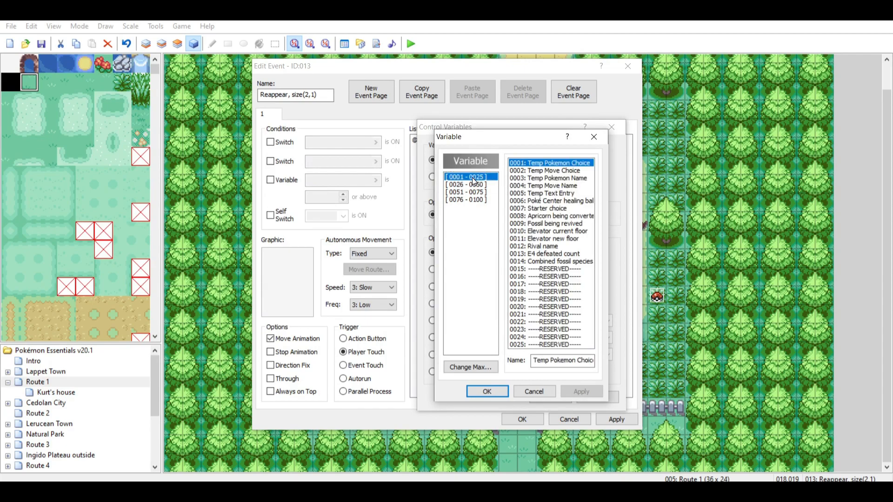
click(550, 298)
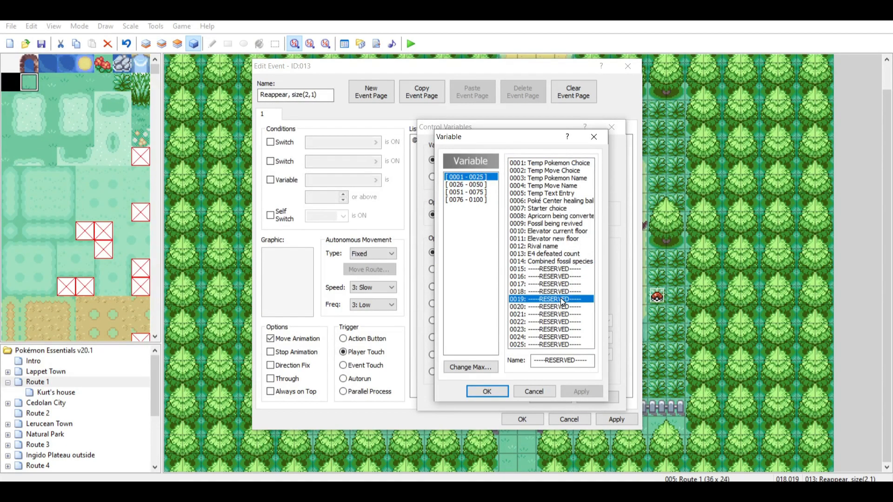
click(547, 253)
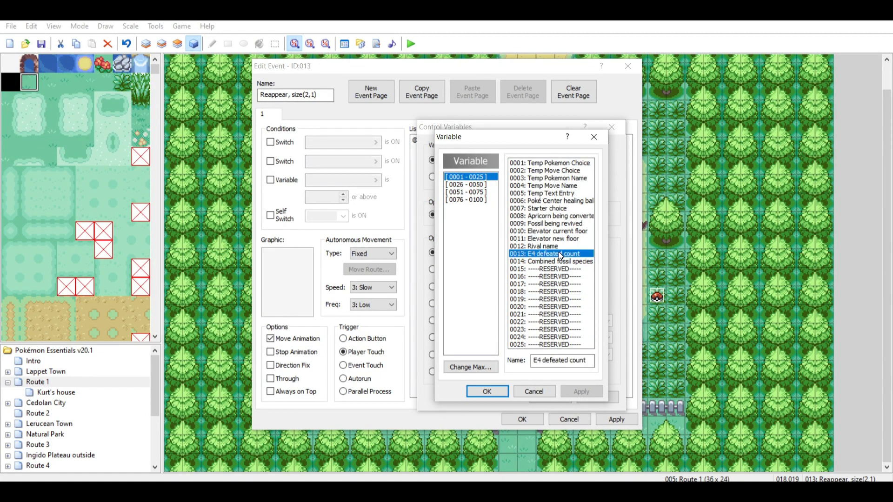
click(465, 184)
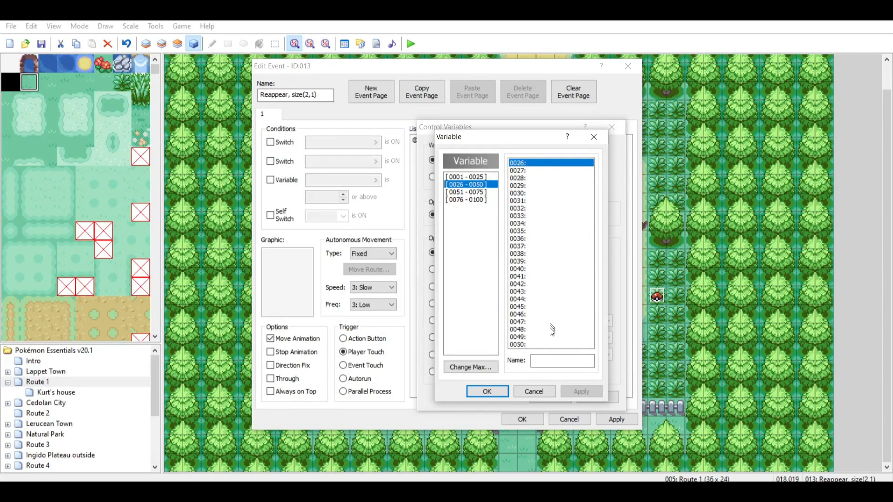
click(561, 361)
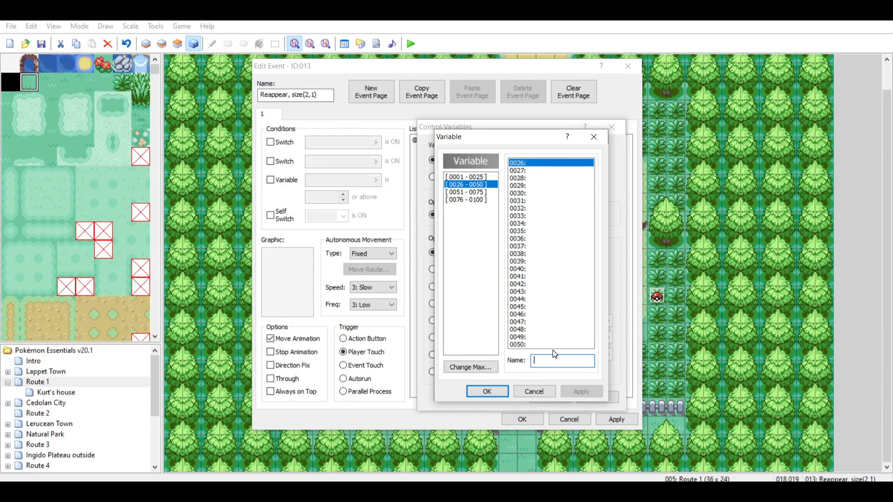
text(EncounterR)
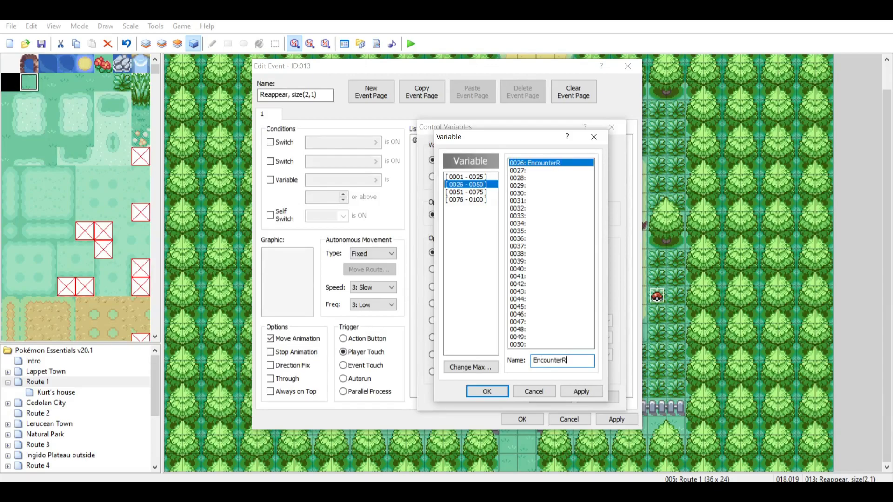
click(487, 391)
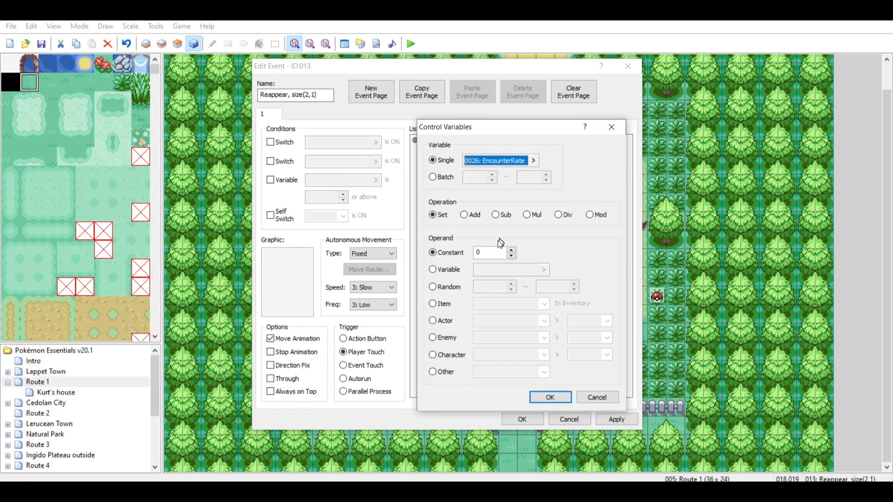
Set EncounterRate to a random number from 0 to 2 and confirm the command.
click(433, 287)
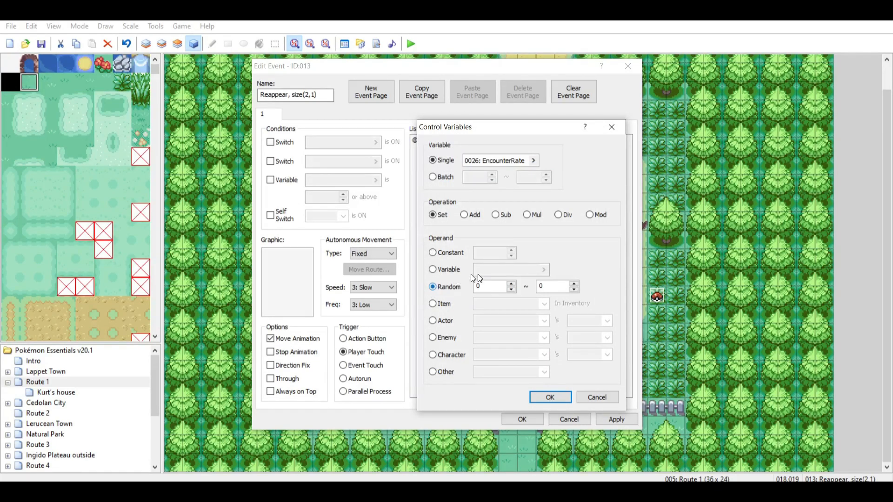
text(2)
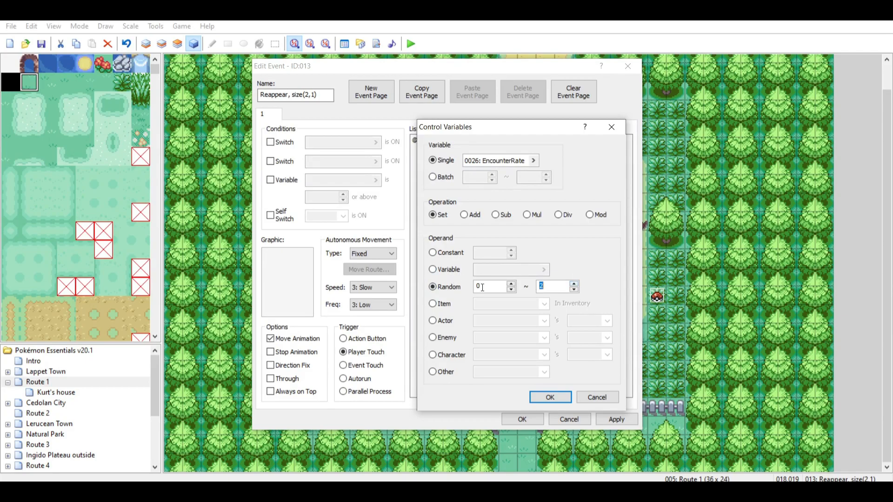
click(555, 287)
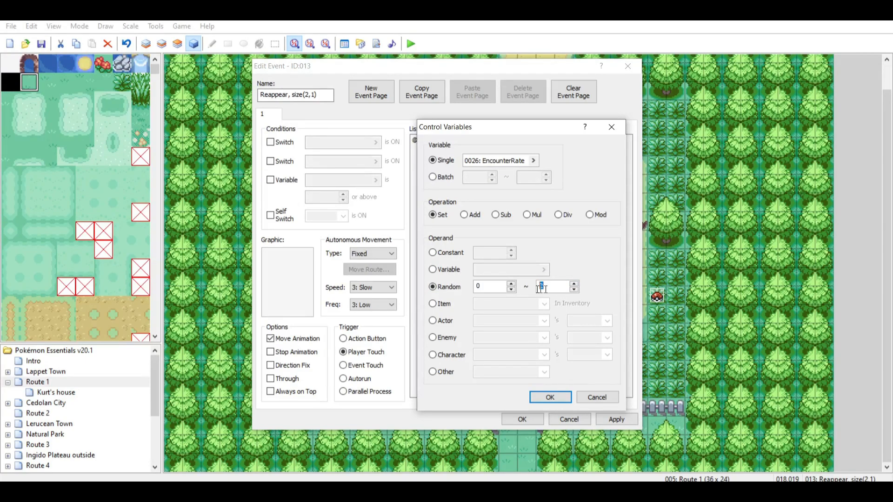
click(575, 284)
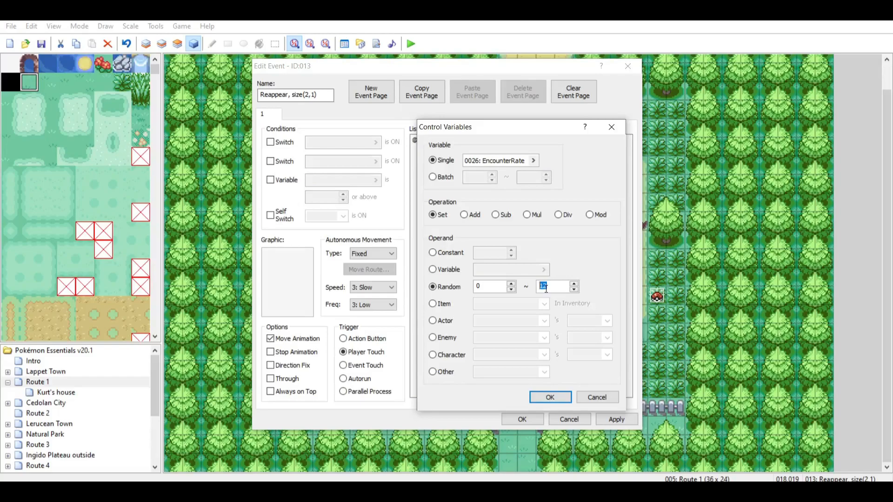
text(2)
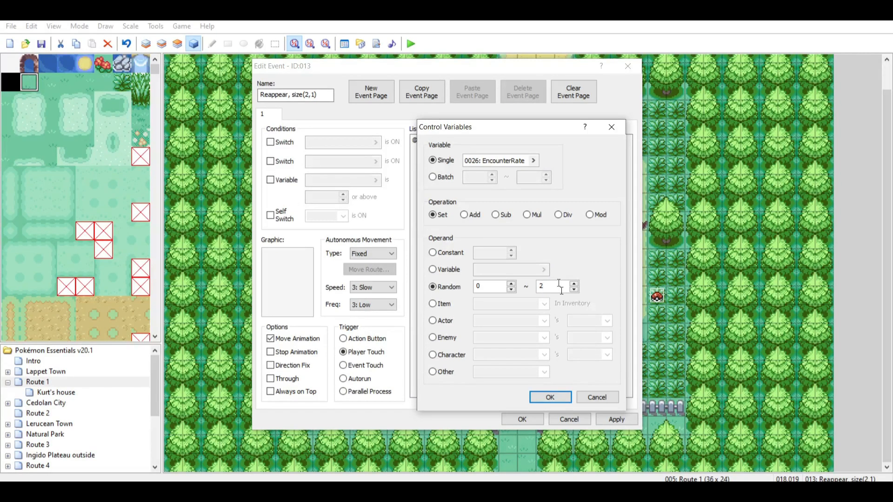
click(549, 397)
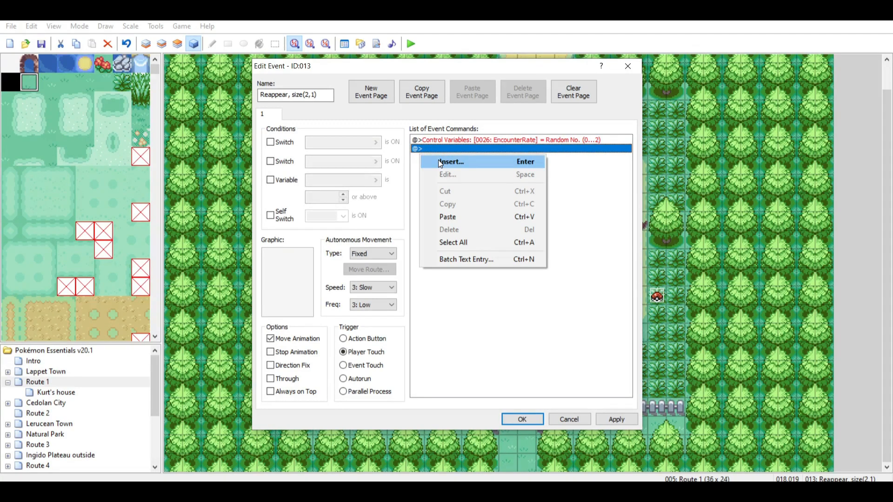
Insert a conditional branch with Else testing variable 0026 EncounterRate less than or equal to 1.
click(450, 162)
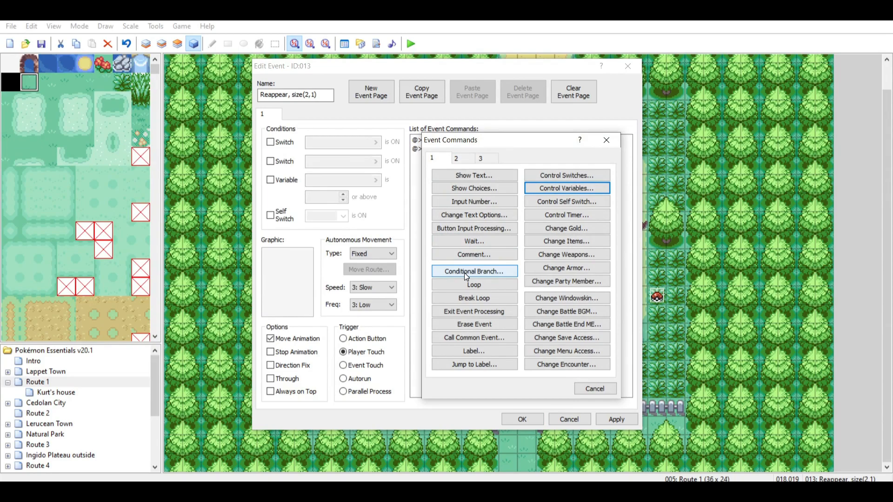
click(474, 271)
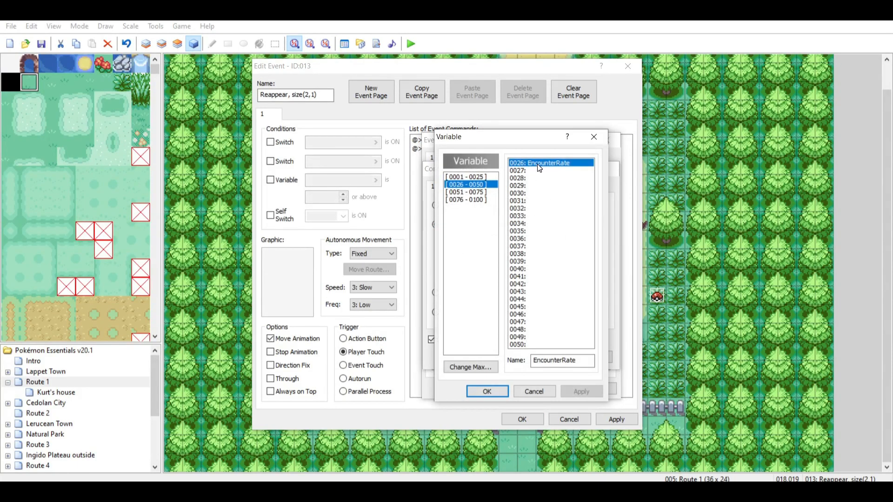
click(486, 392)
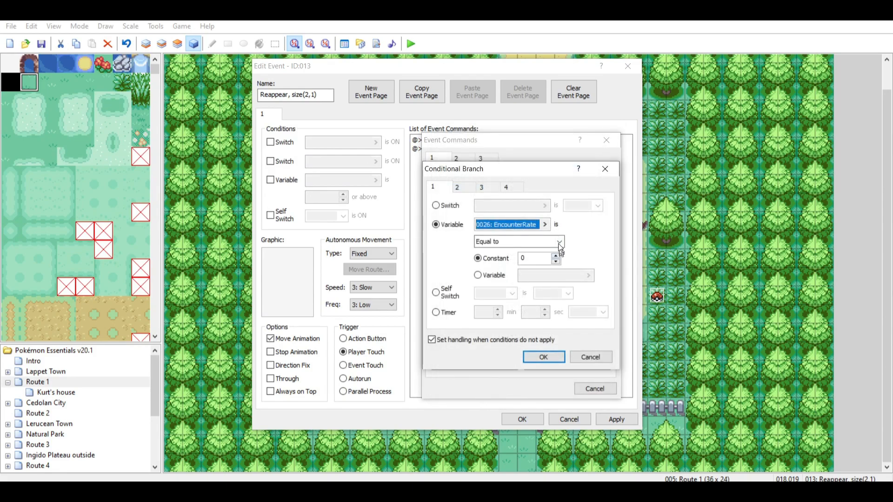
click(558, 241)
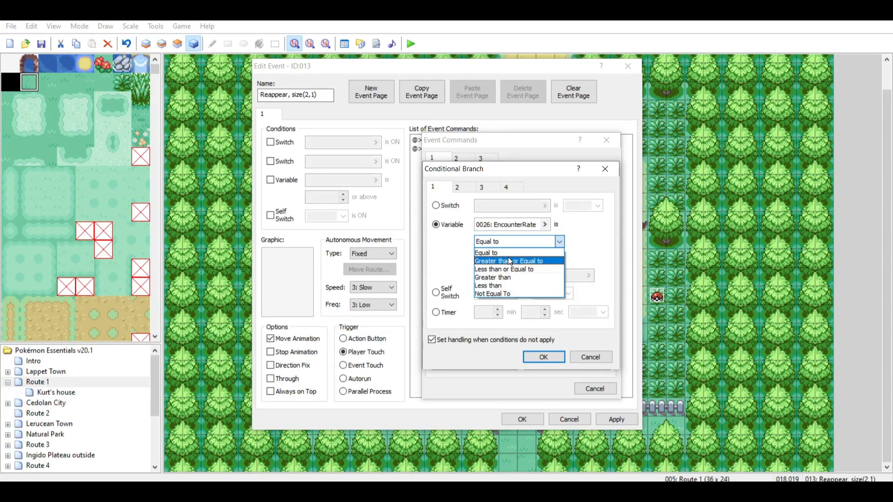
mouse_move(508, 269)
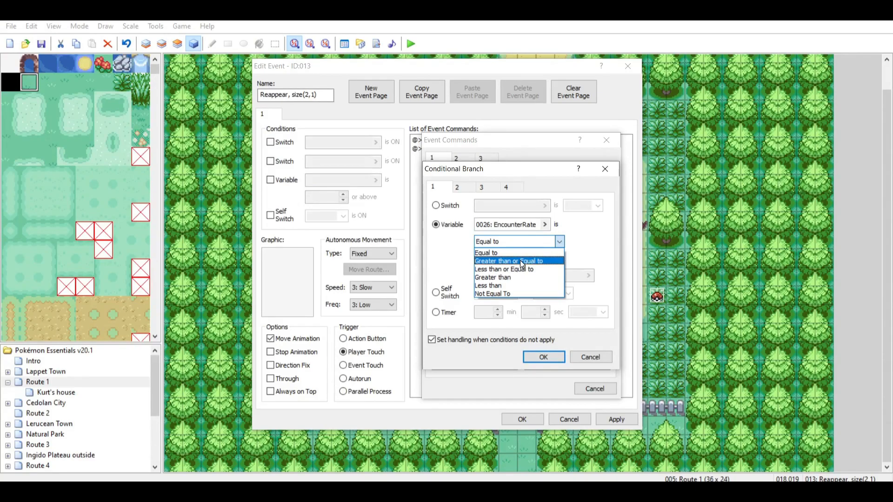
mouse_move(520, 269)
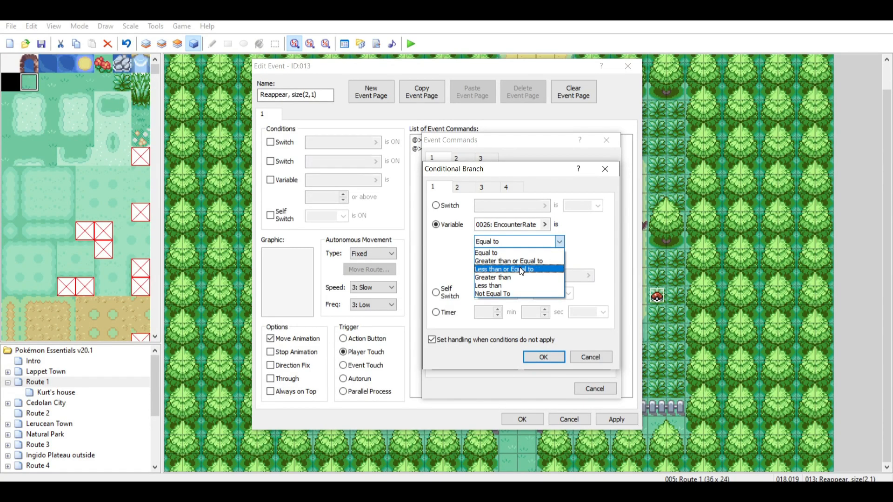
click(503, 268)
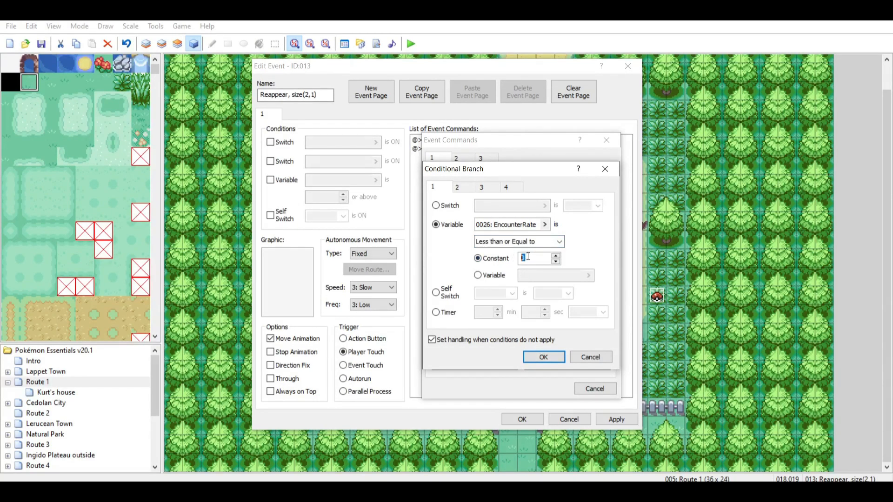
click(543, 357)
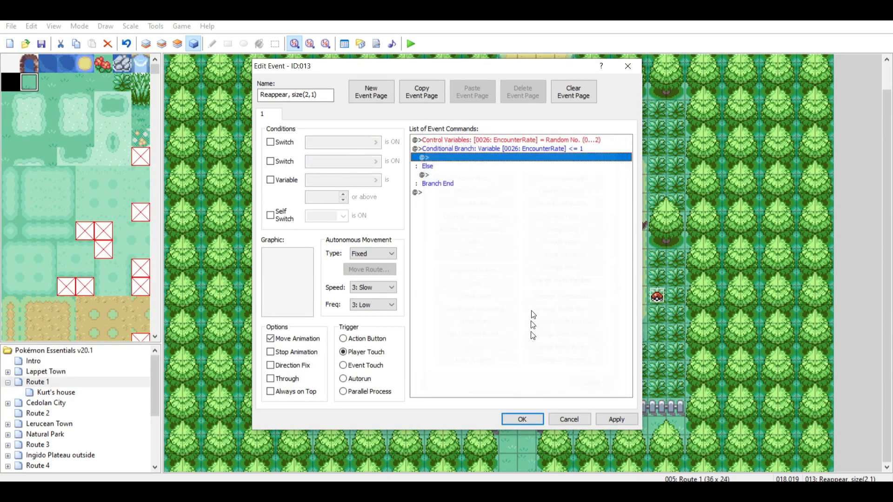
Insert SeenIvysaur = ON inside the branch and review the ON and OFF switch commands under Else.
right_click(424, 157)
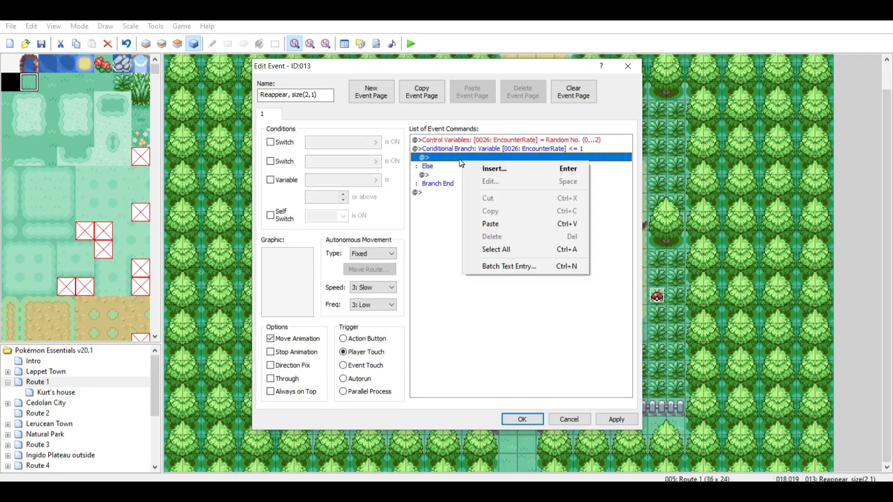
click(493, 168)
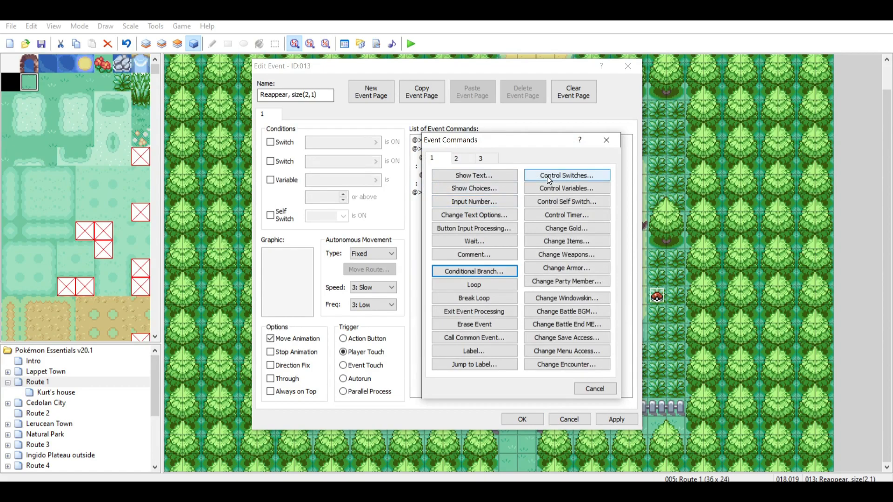
click(565, 175)
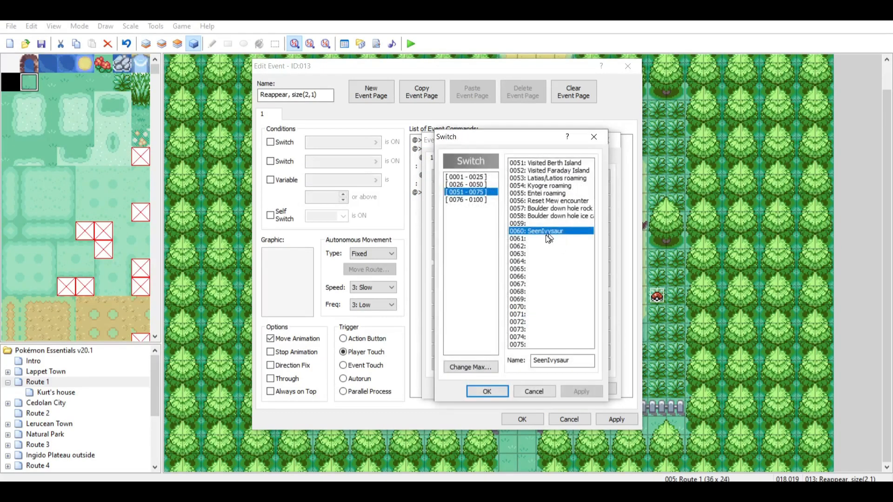
click(485, 392)
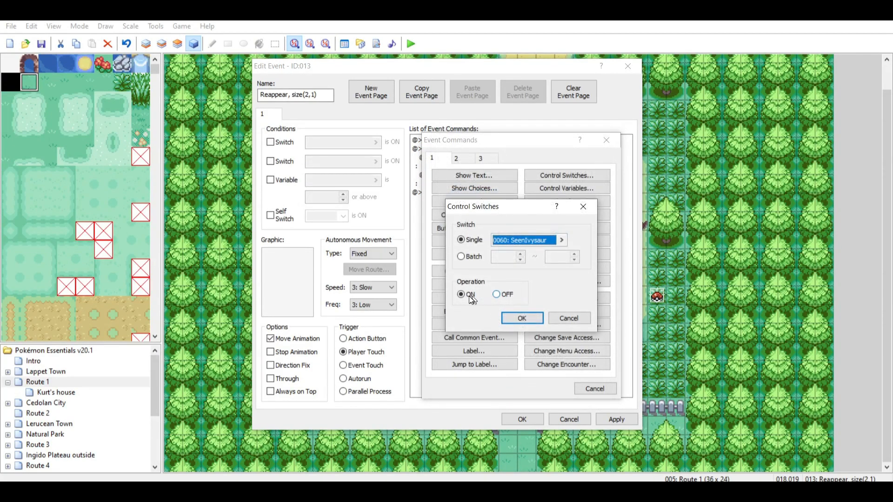
click(521, 318)
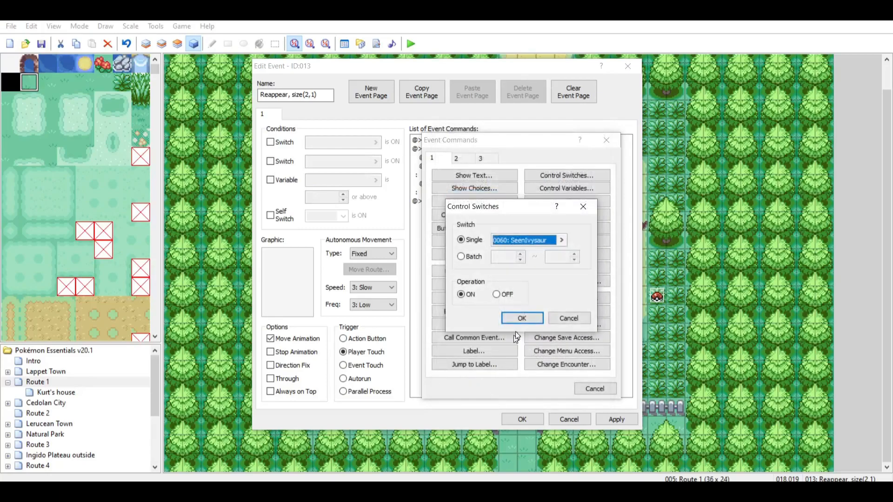
click(521, 318)
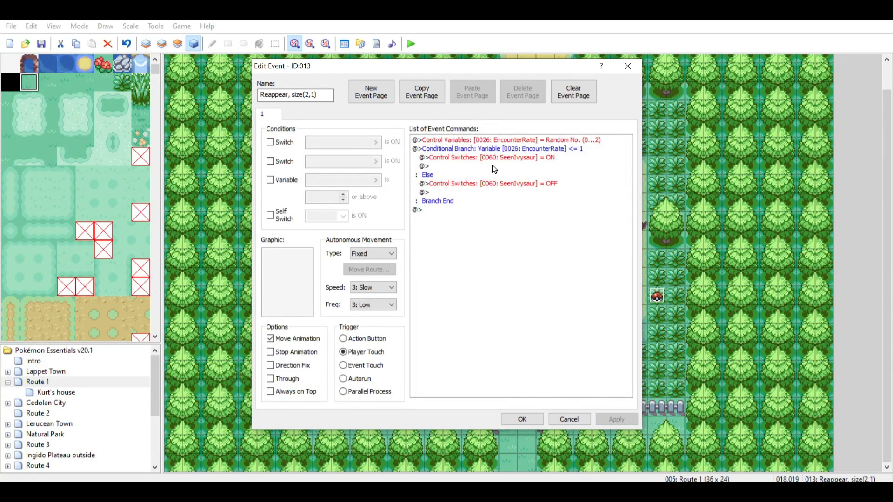
click(488, 157)
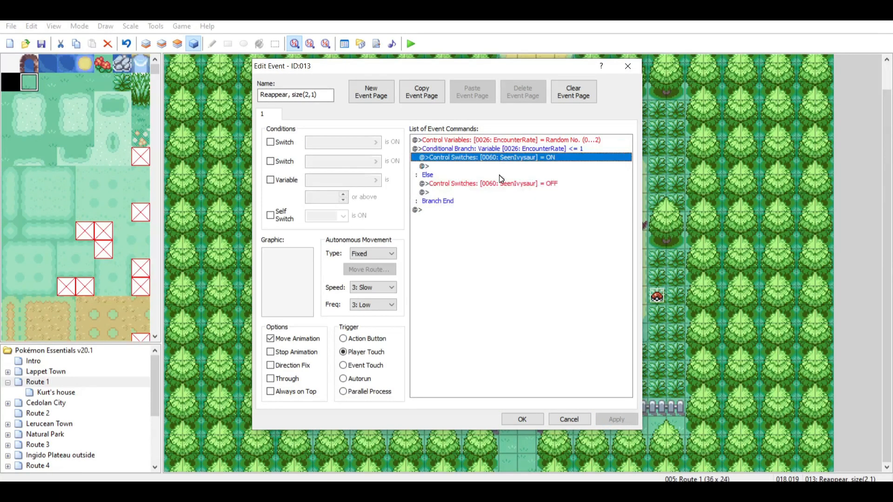
click(488, 183)
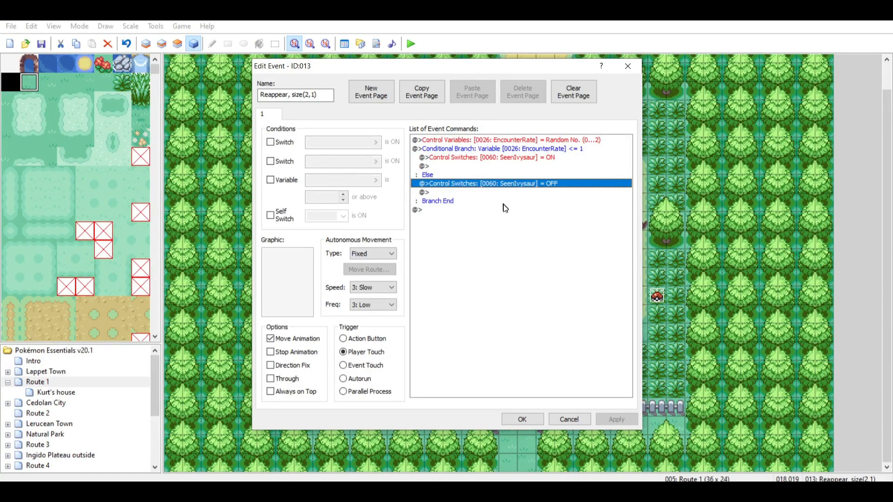
mouse_move(501, 197)
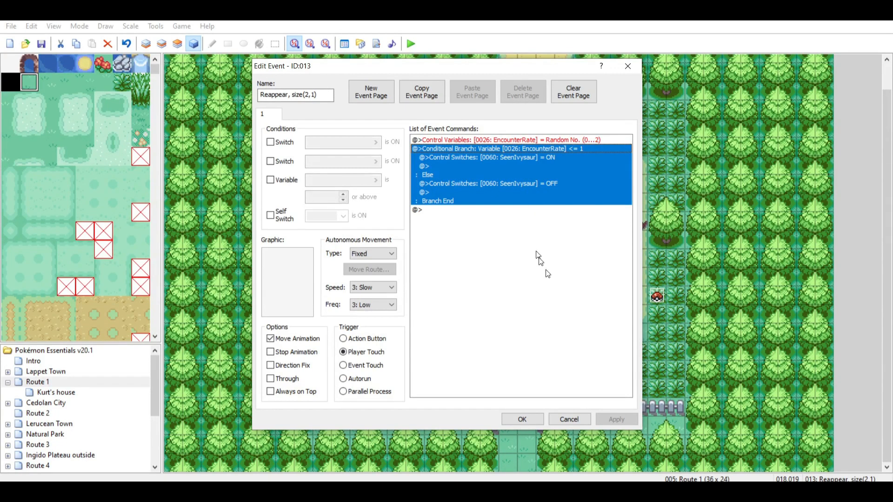
mouse_move(531, 411)
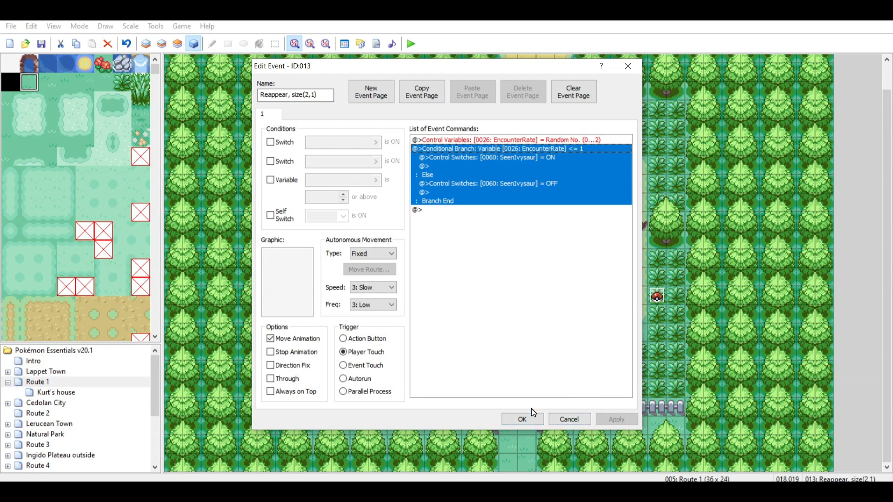
Review the Reappear event's random EncounterRate command before closing the editor.
click(504, 141)
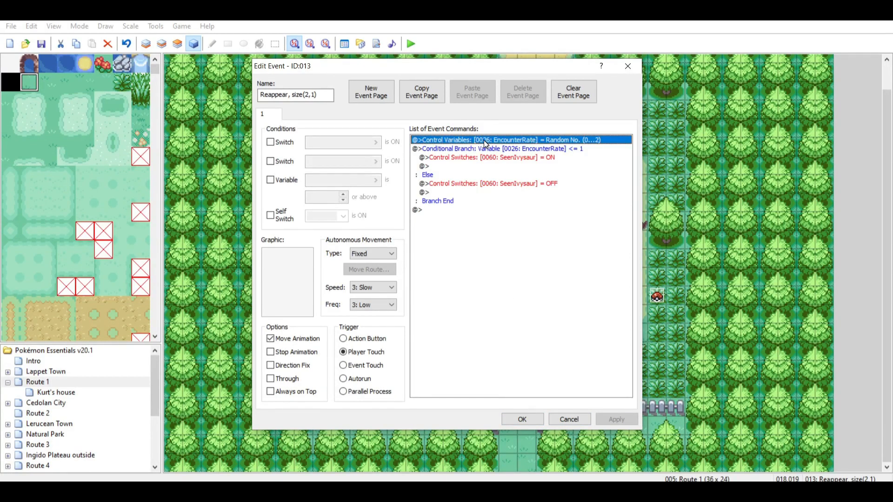
mouse_move(478, 148)
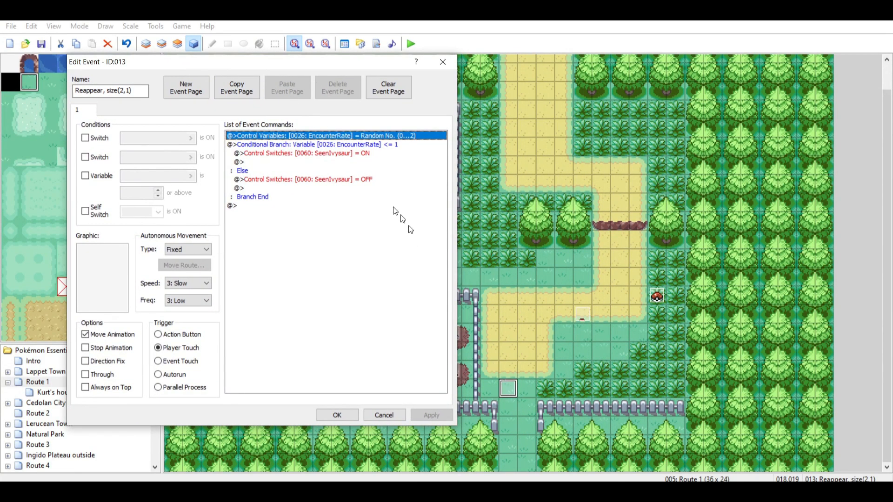
mouse_move(333, 404)
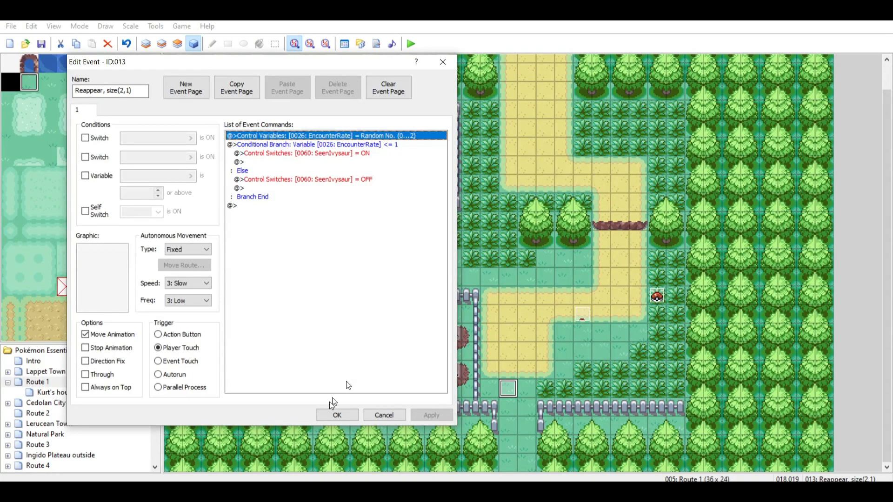
mouse_move(348, 229)
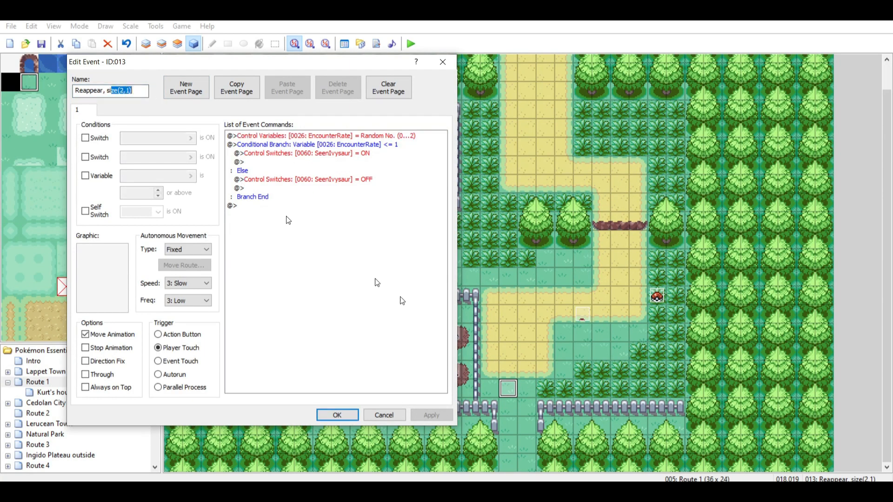
mouse_move(288, 229)
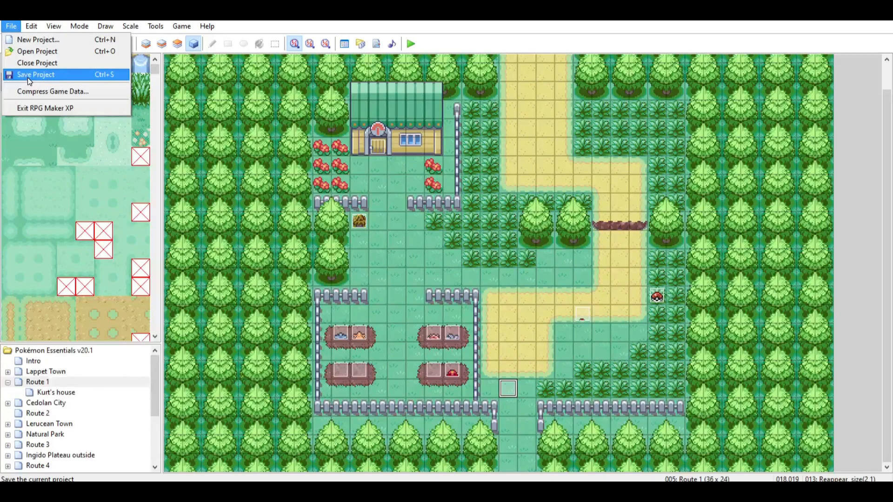
Save the project, playtest Route 1 and walk up the path to the reappearing Ivysaur.
click(411, 44)
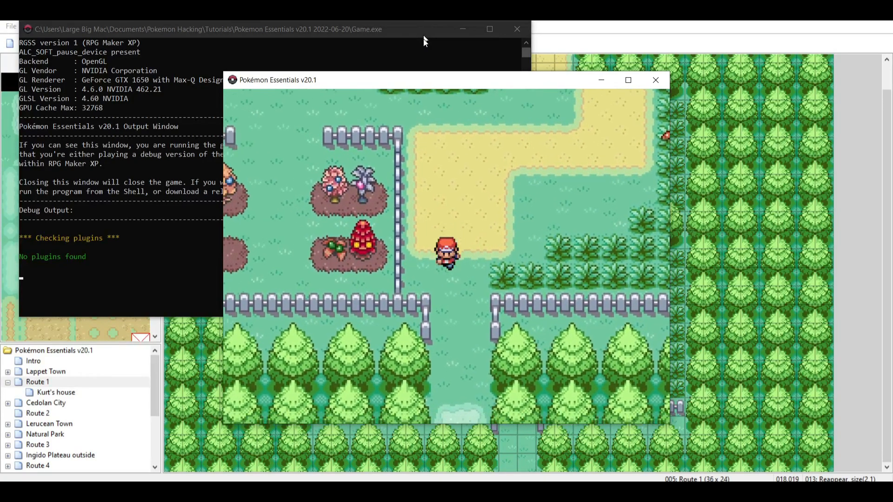
key(up)
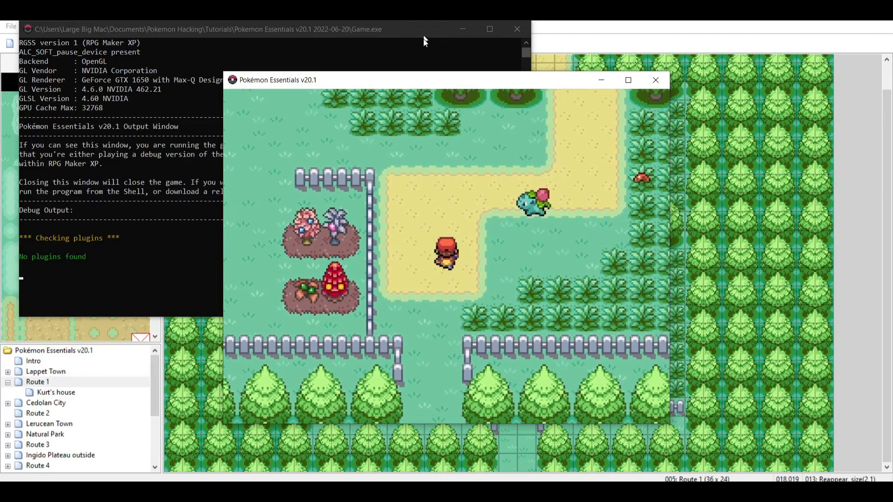
key(up)
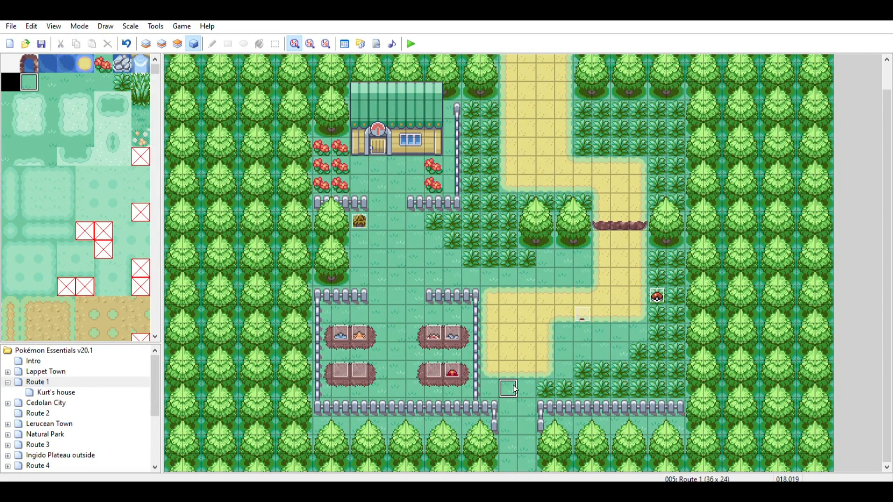
mouse_move(600, 343)
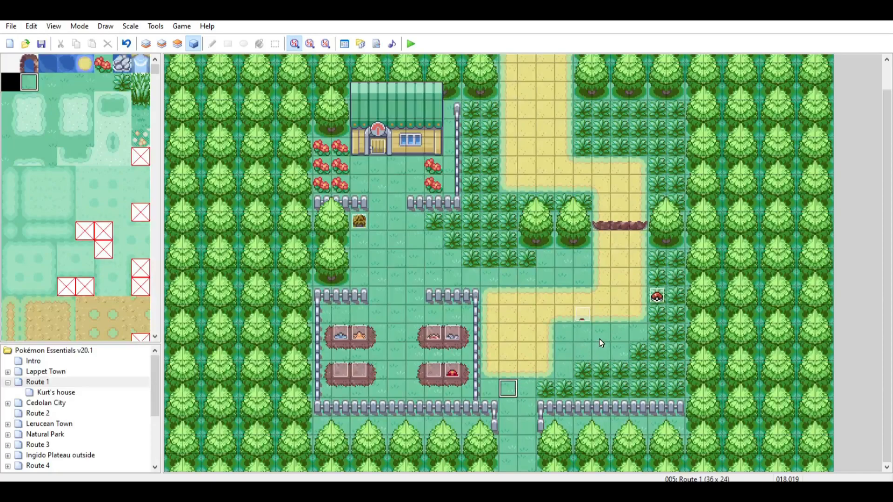
Replace the Ivysaur event's SeenIvysaur command with Control Self Switch A = ON and apply.
double_click(656, 295)
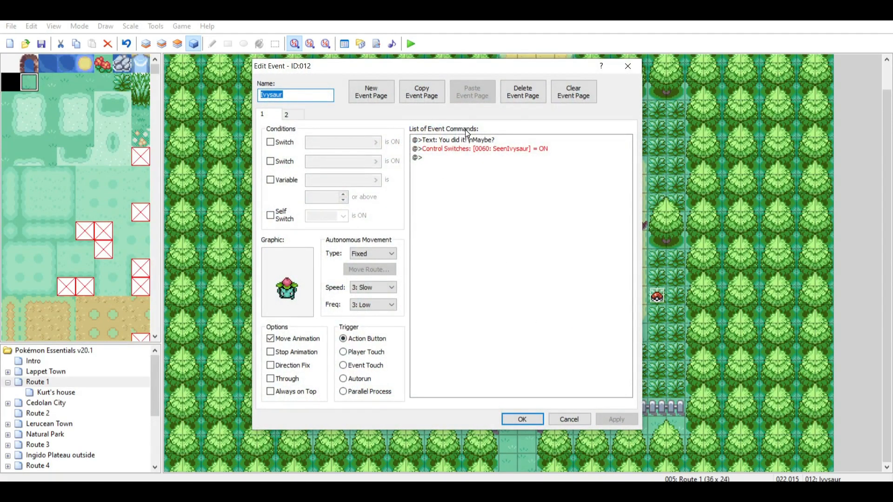
click(286, 115)
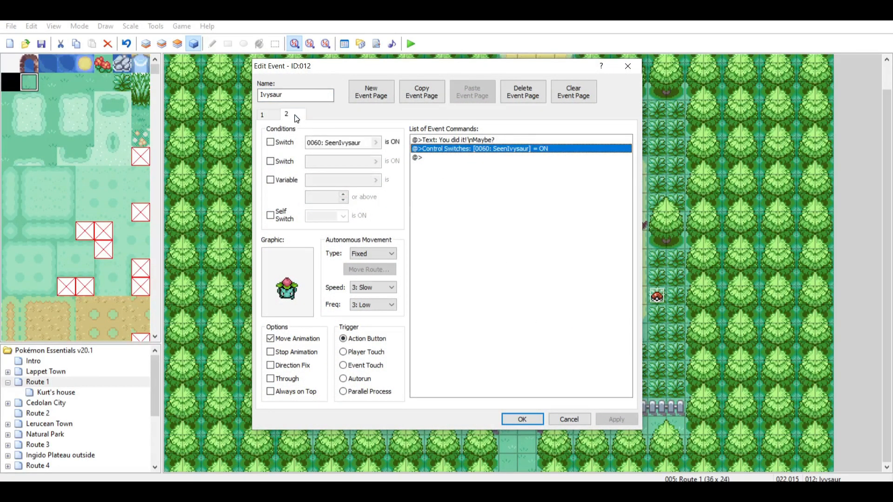
click(262, 113)
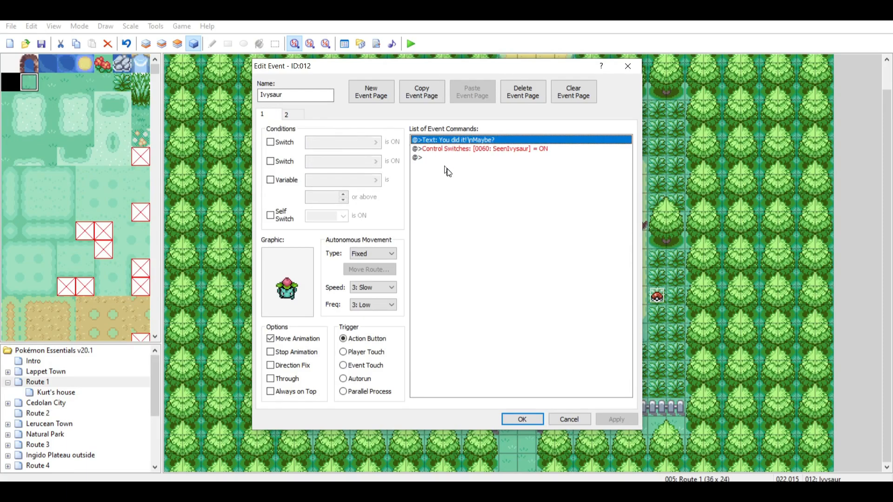
click(481, 148)
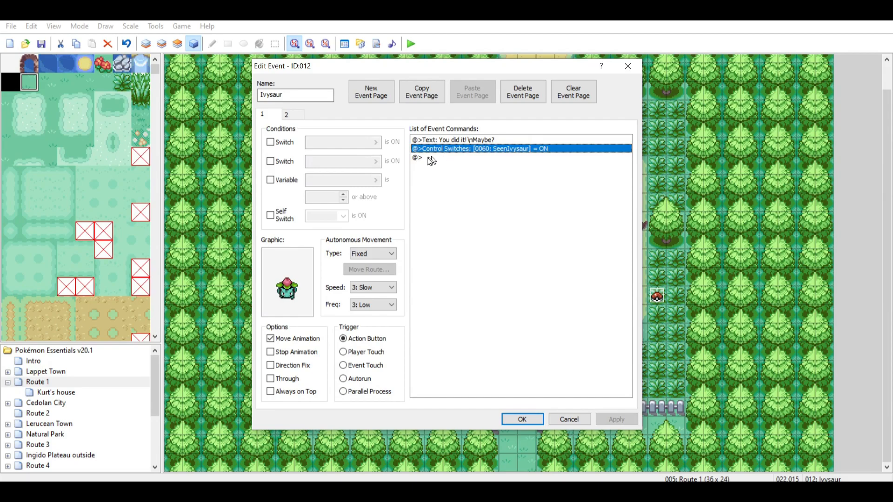
right_click(430, 159)
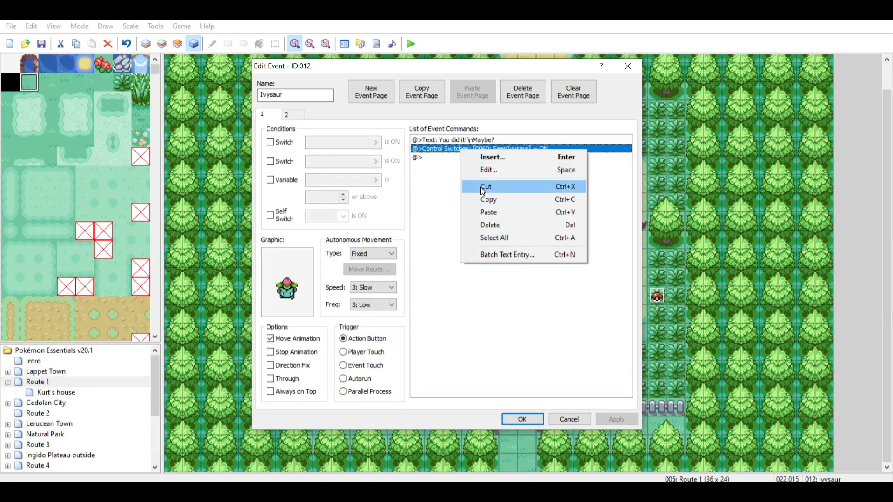
click(491, 156)
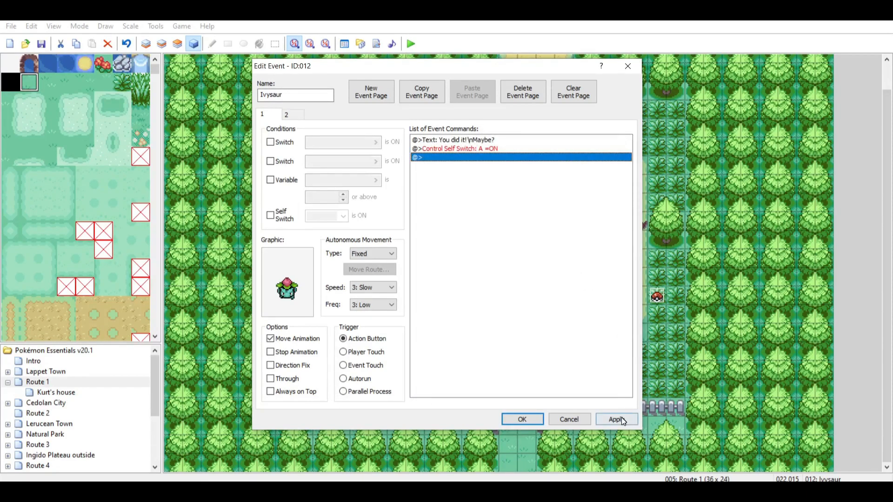
click(286, 114)
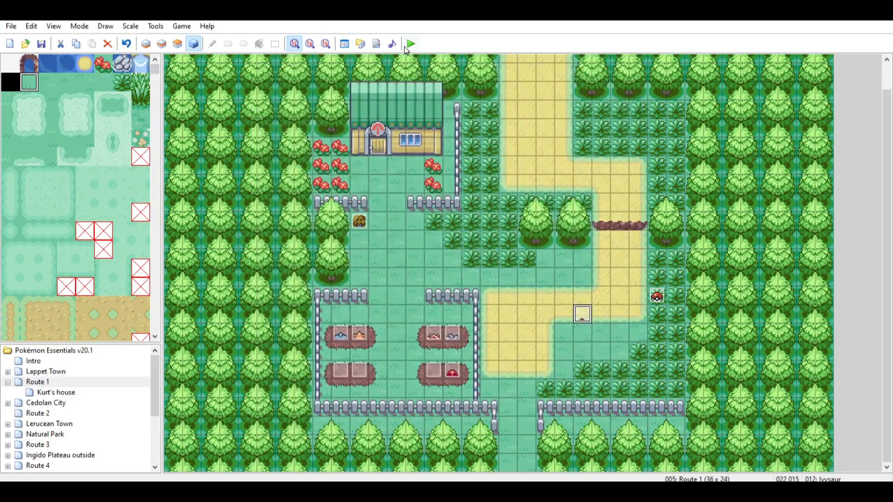
click(410, 43)
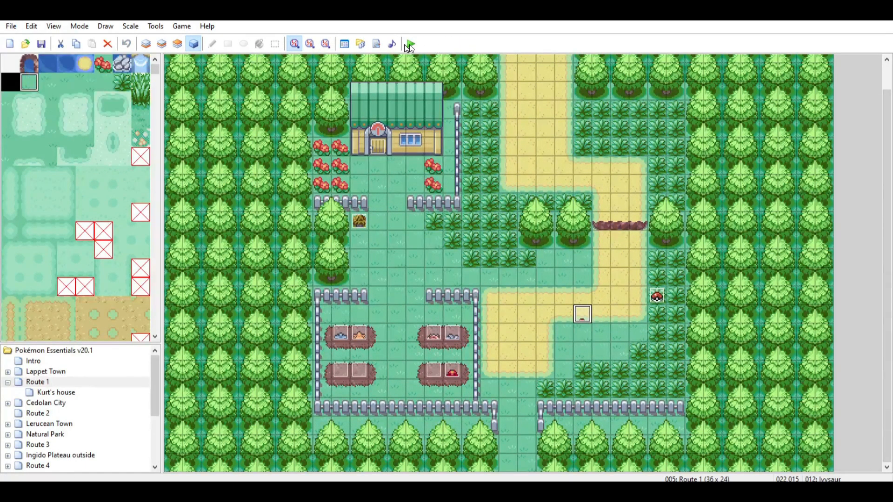
click(410, 44)
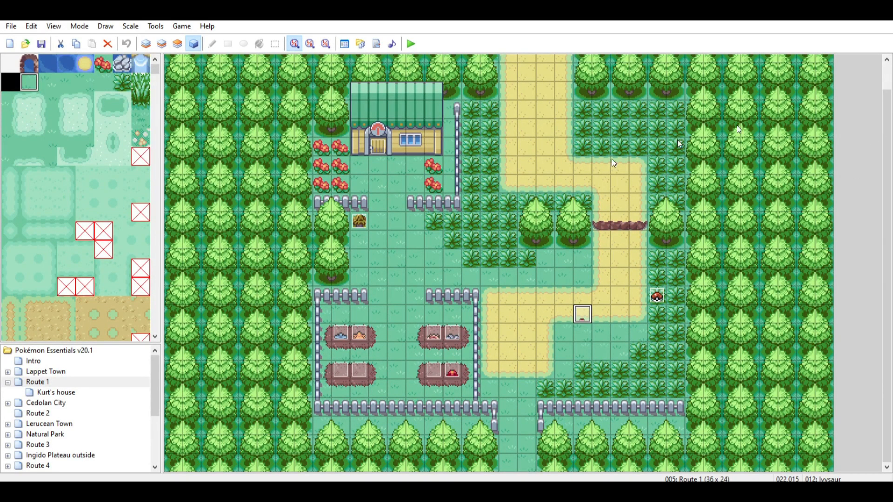
Browse the Cedolan City maps, then expand Lerucean Town and display the Lerucean Town Mart map.
click(8, 402)
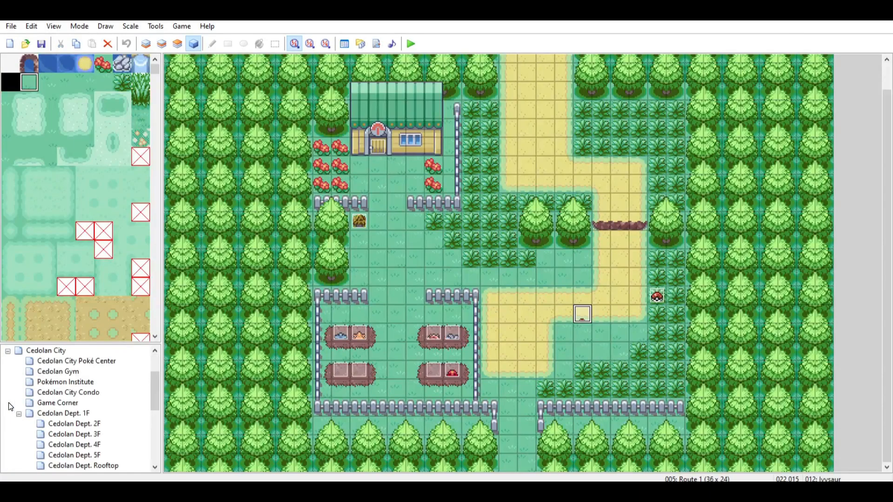
click(57, 402)
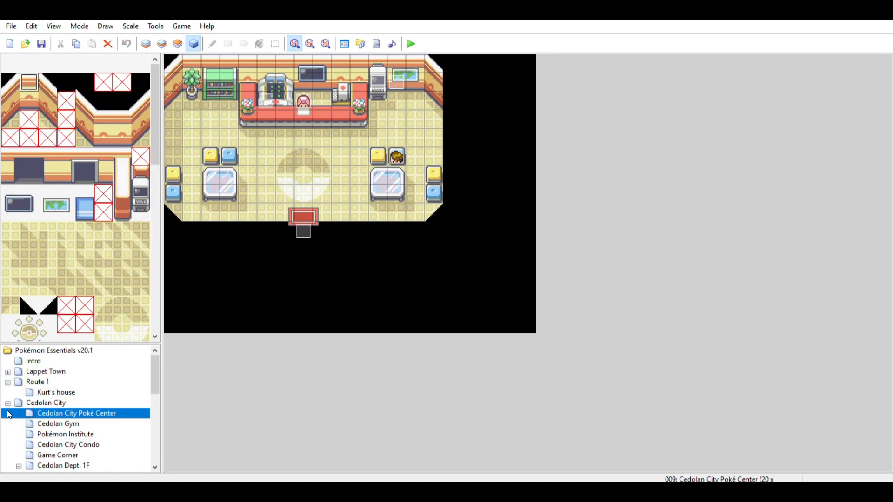
click(46, 371)
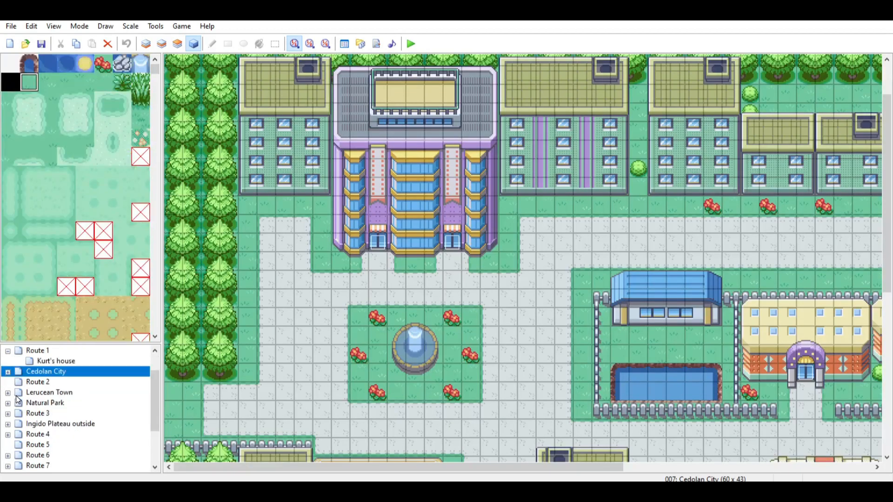
click(48, 393)
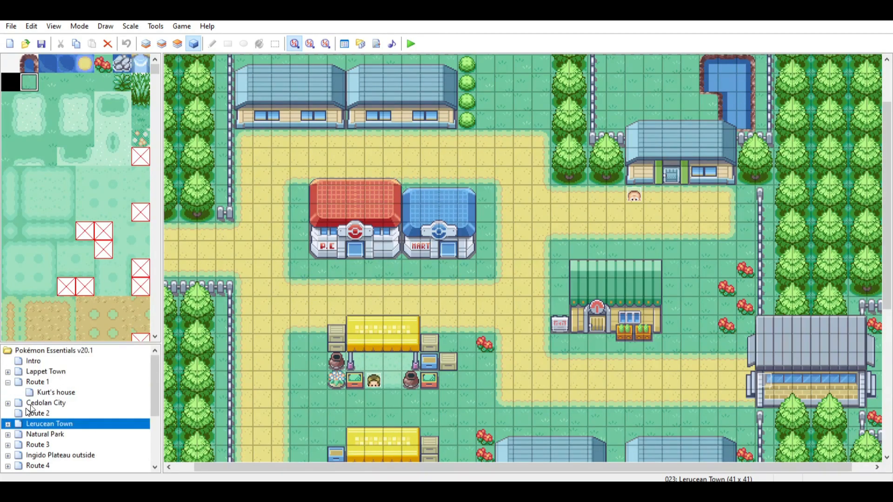
click(46, 402)
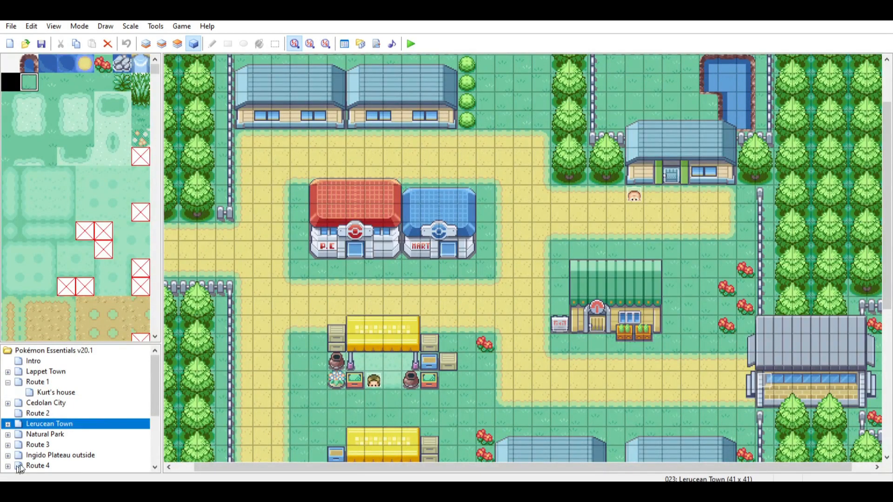
click(68, 444)
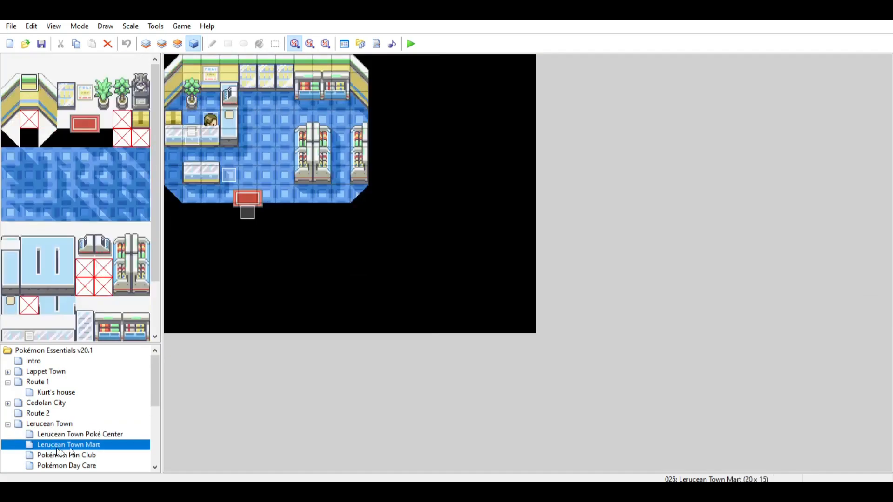
Bring up the Mart clerk event, showing badge_count branches each calling pbPokemonMart with item lists.
double_click(211, 120)
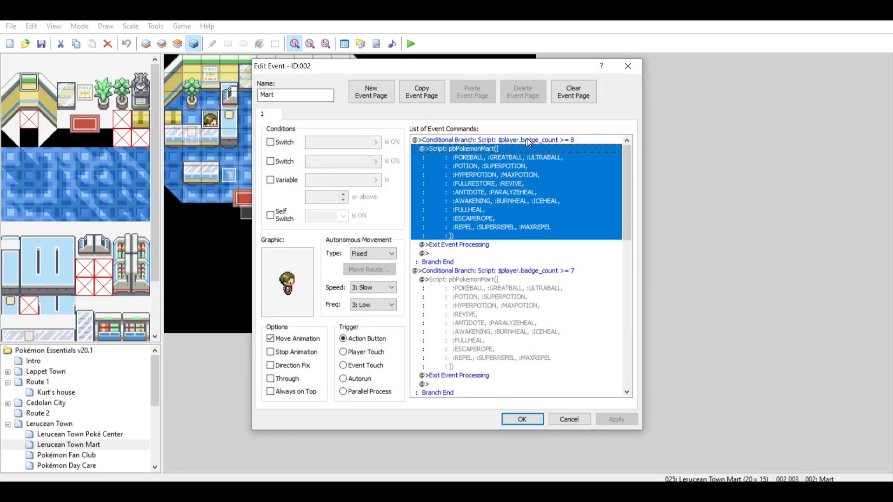
mouse_move(481, 176)
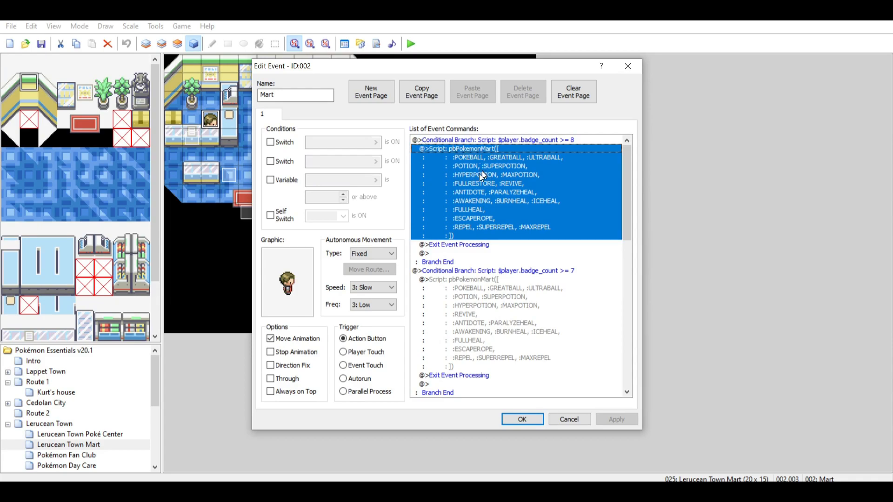